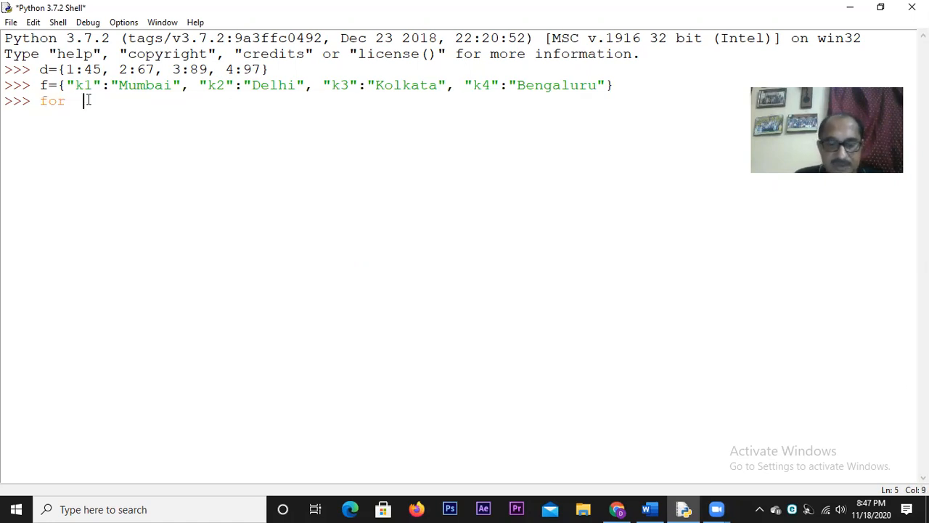
Step: Write for key in d: print(key, " :", d[key]) and run it to list 1 : 45 through 4 : 97
text(key)
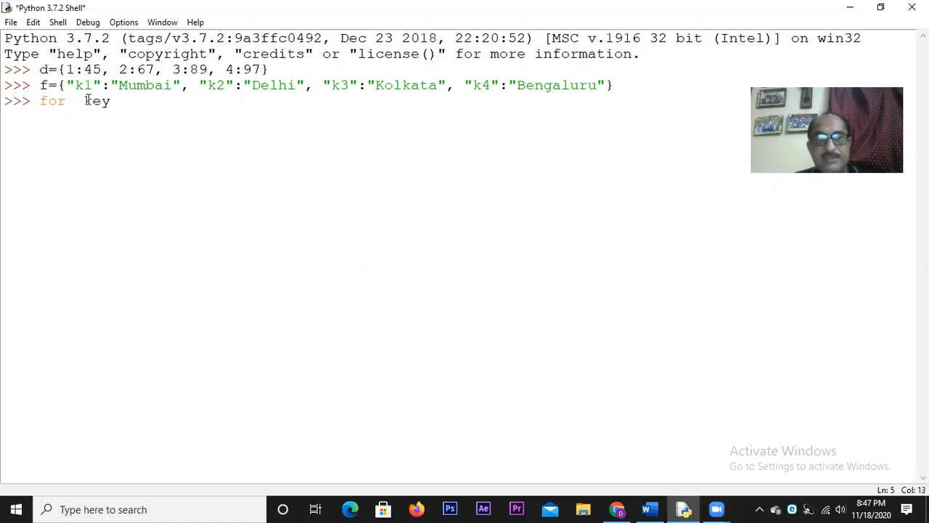
text(in)
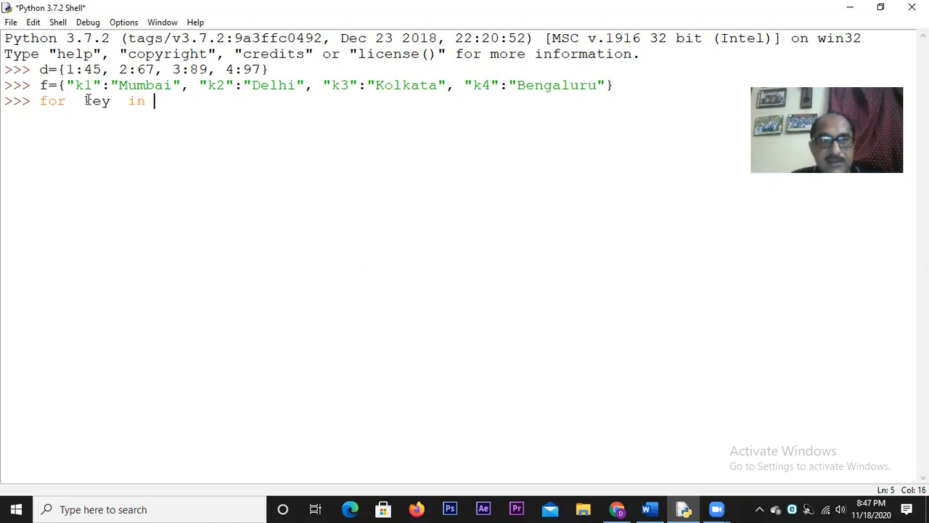
text(d:)
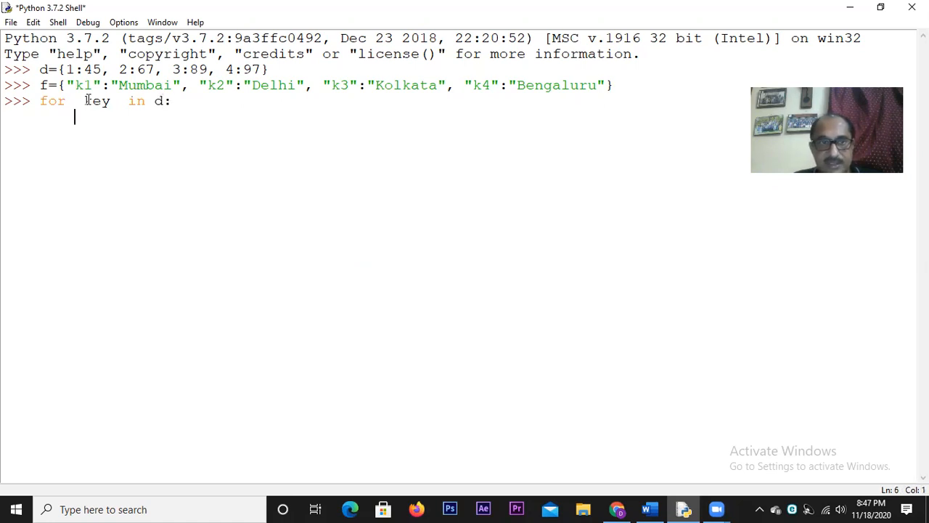
text(print)
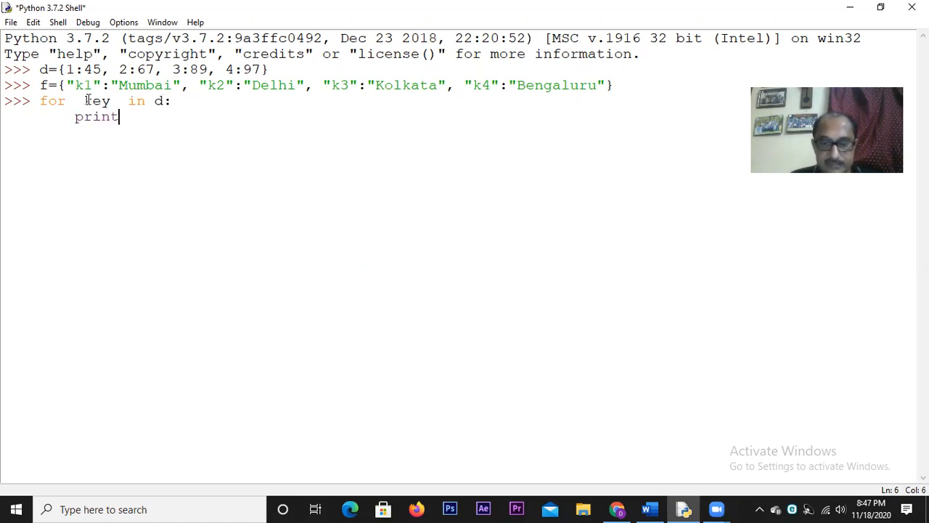
text(()
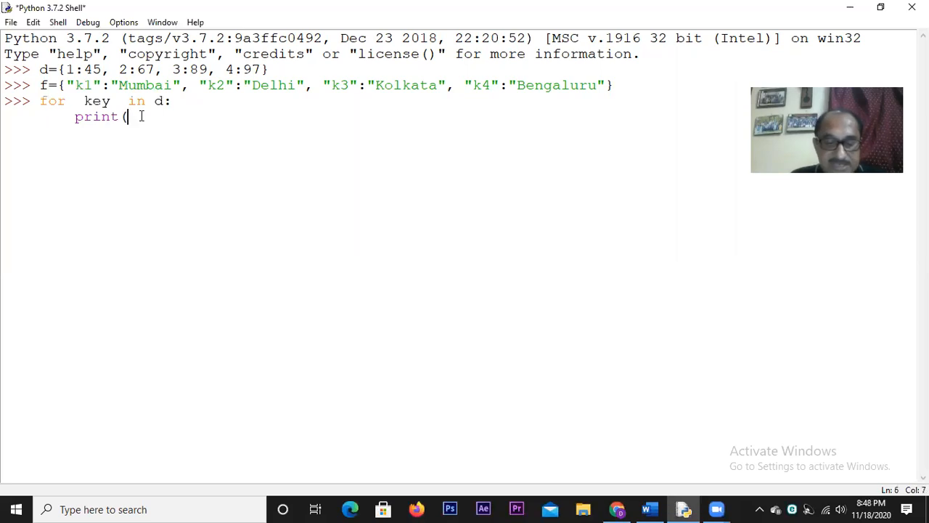
text(ke)
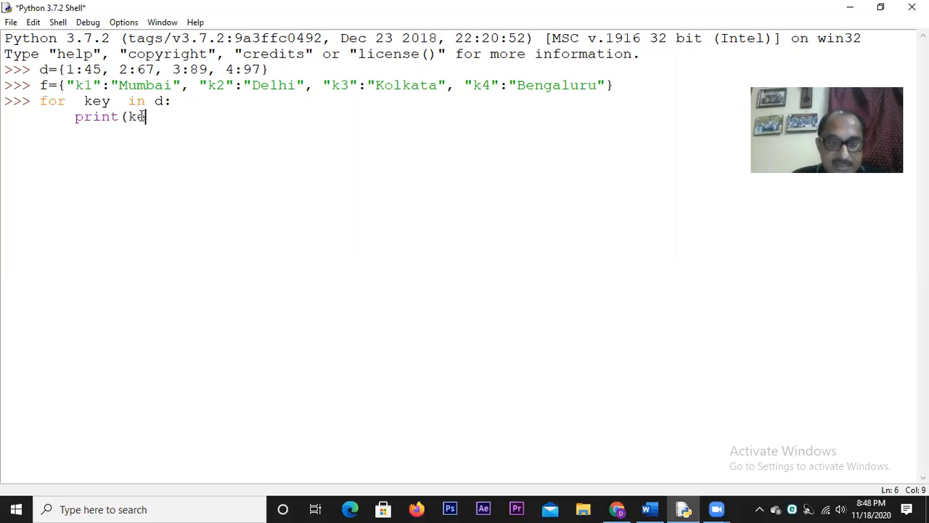
text(y)
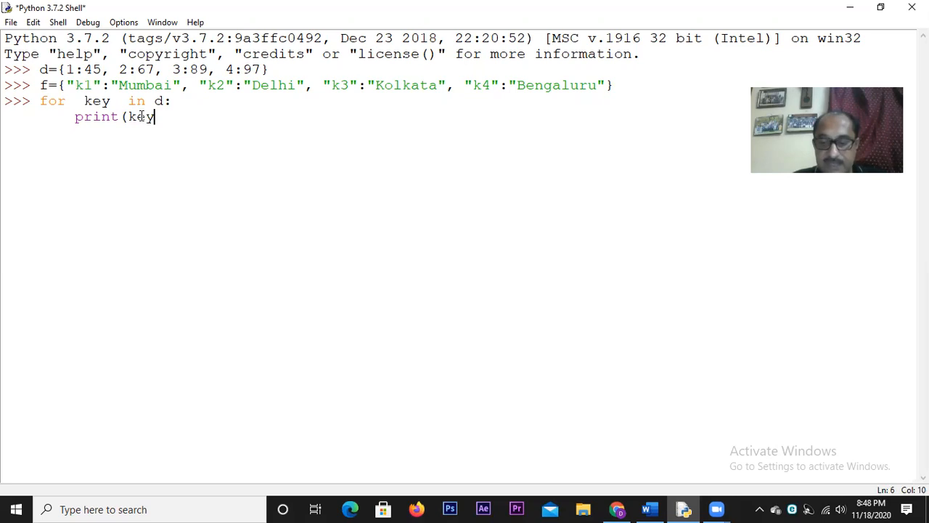
text(,")
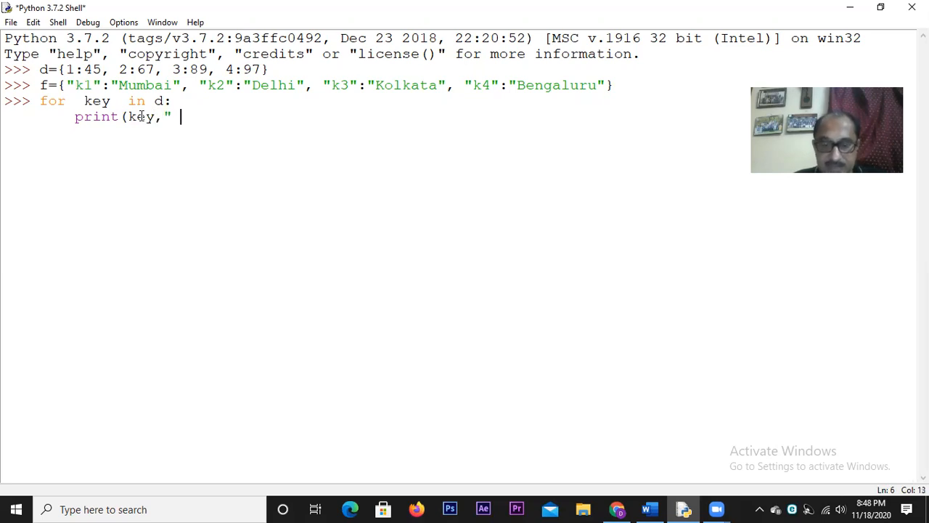
text(:")
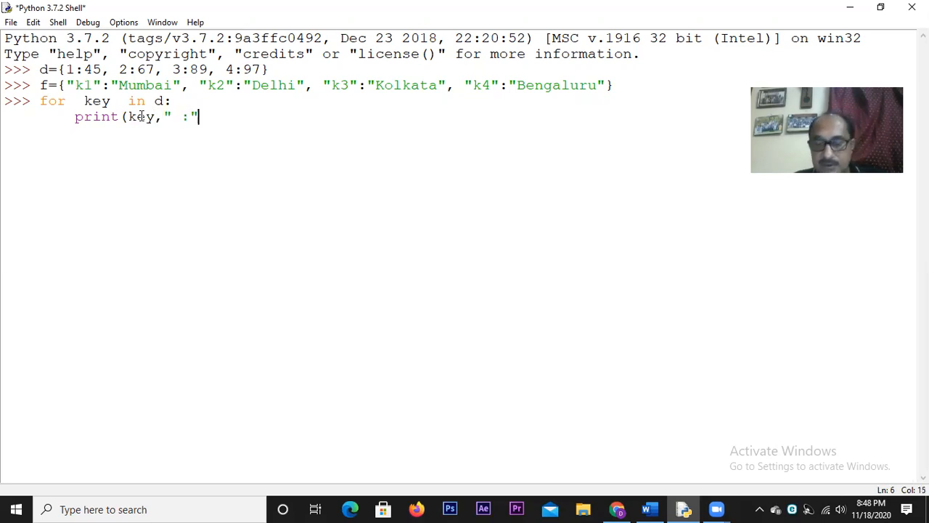
text(,)
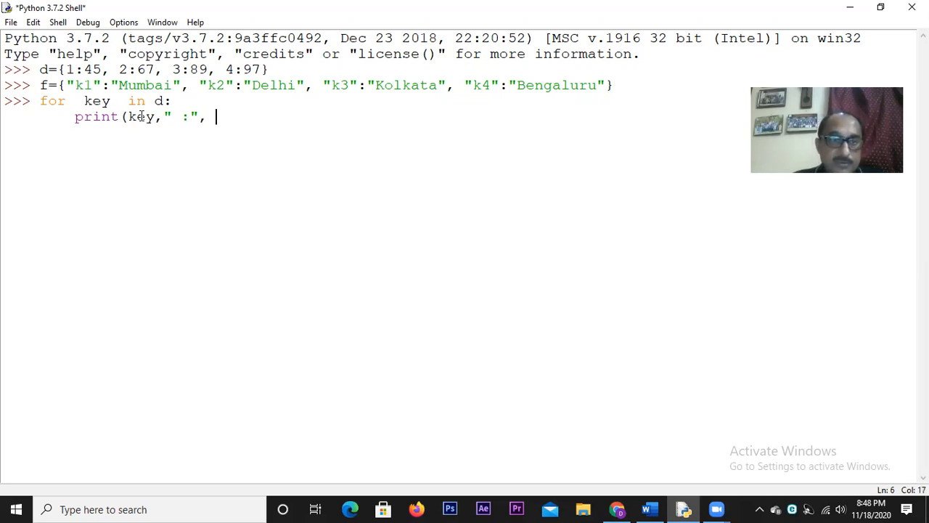
text(d)
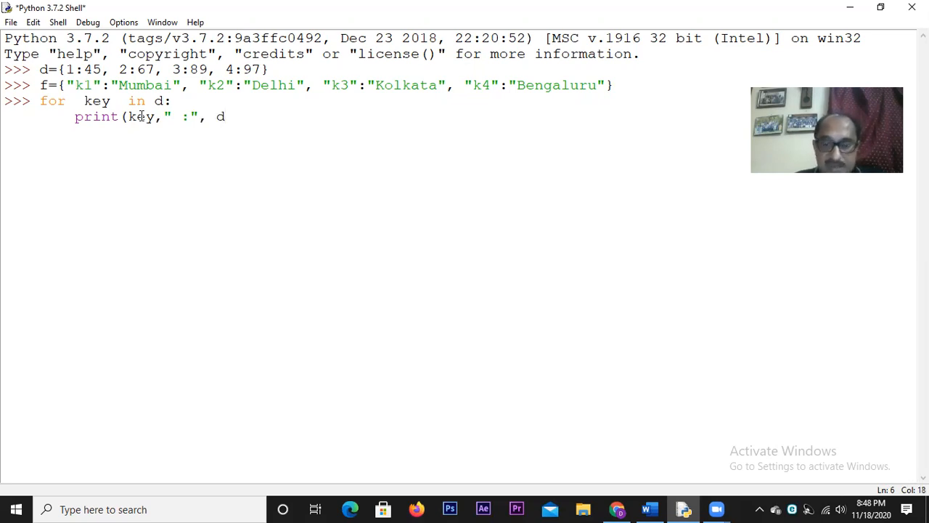
text([k)
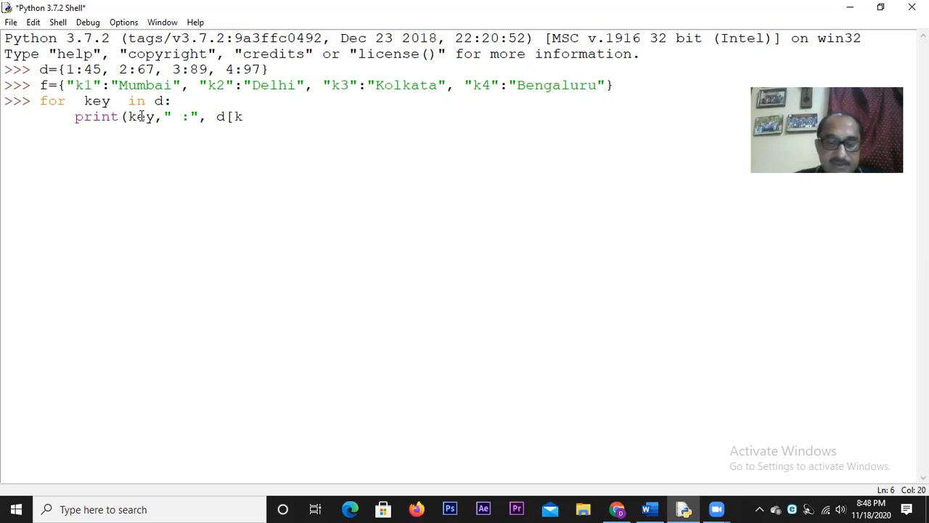
text(ey])
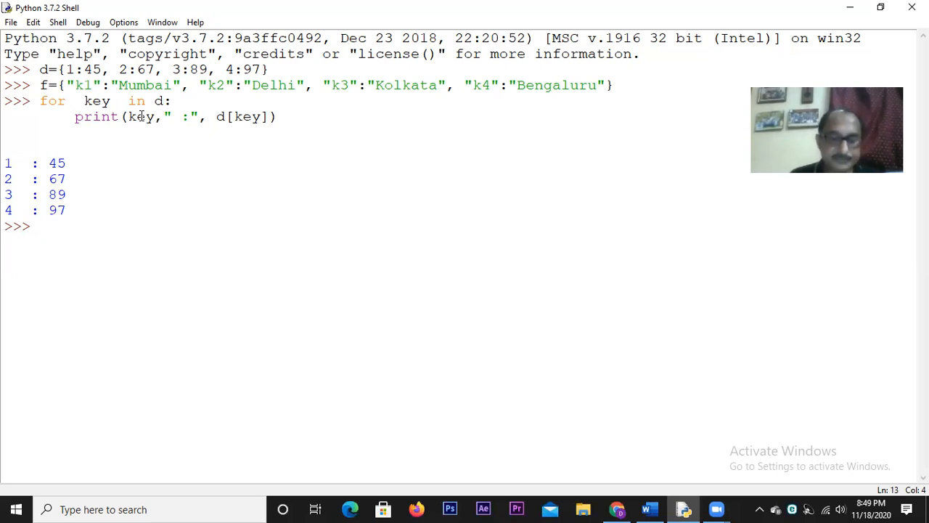
Step: Write for b in d.values(): print(b) and run it to print 45, 67, 89 and 97
text(f)
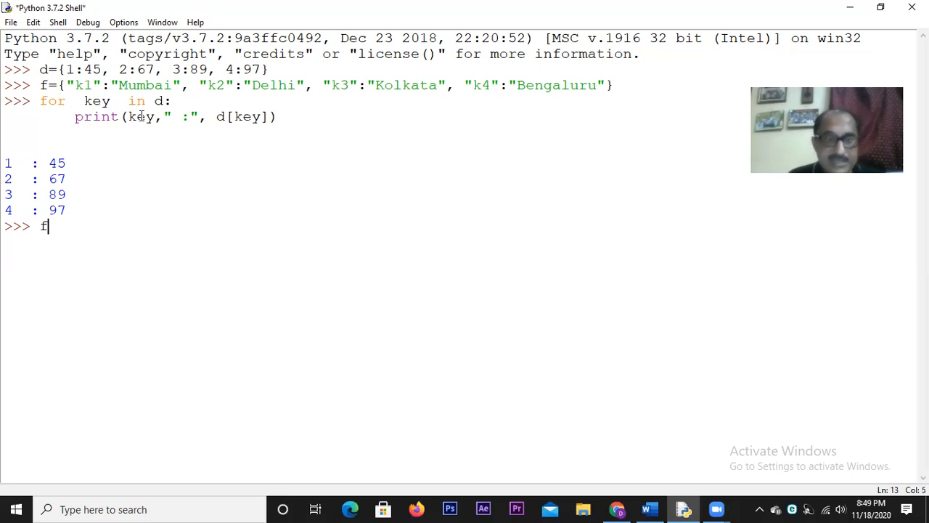
text(for)
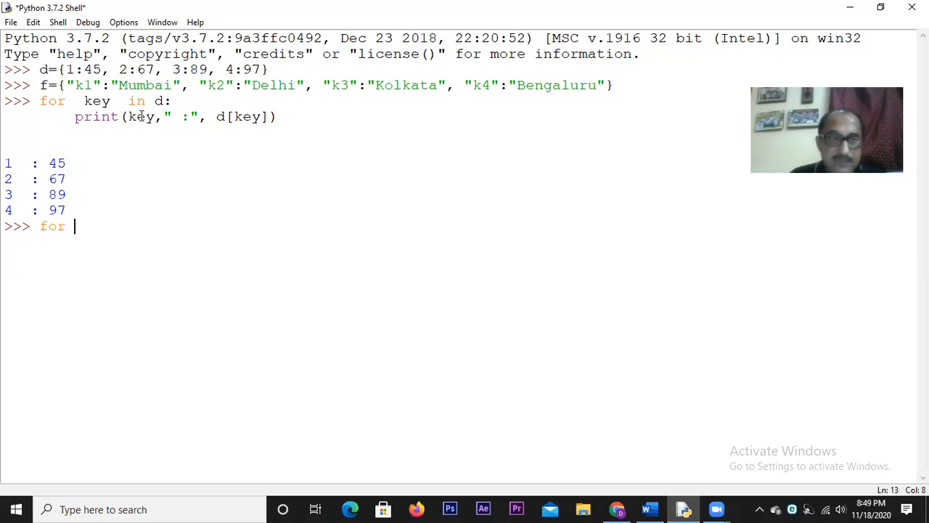
text(key i)
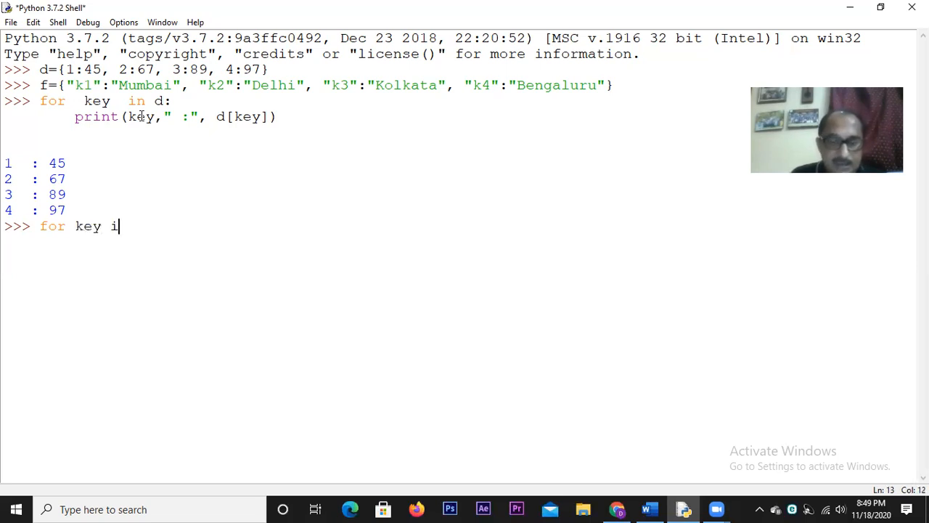
text(n)
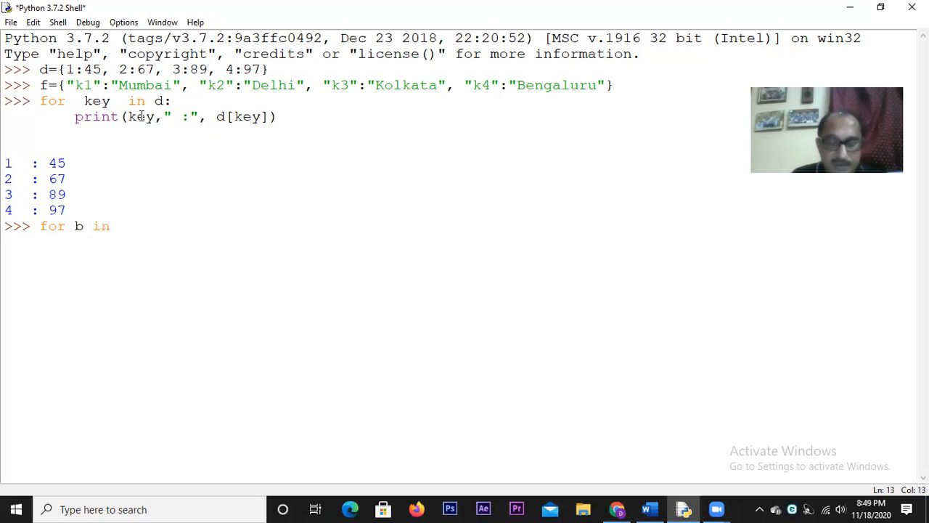
text(d)
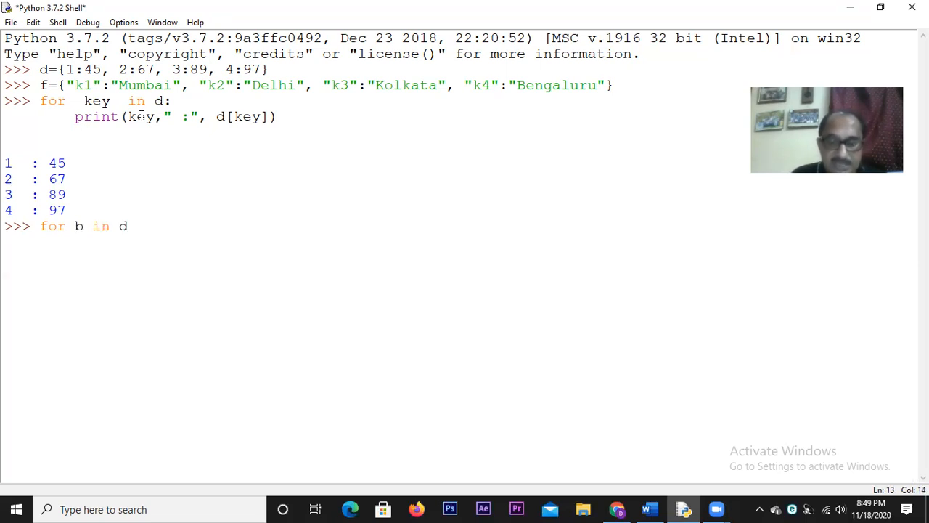
text(.v)
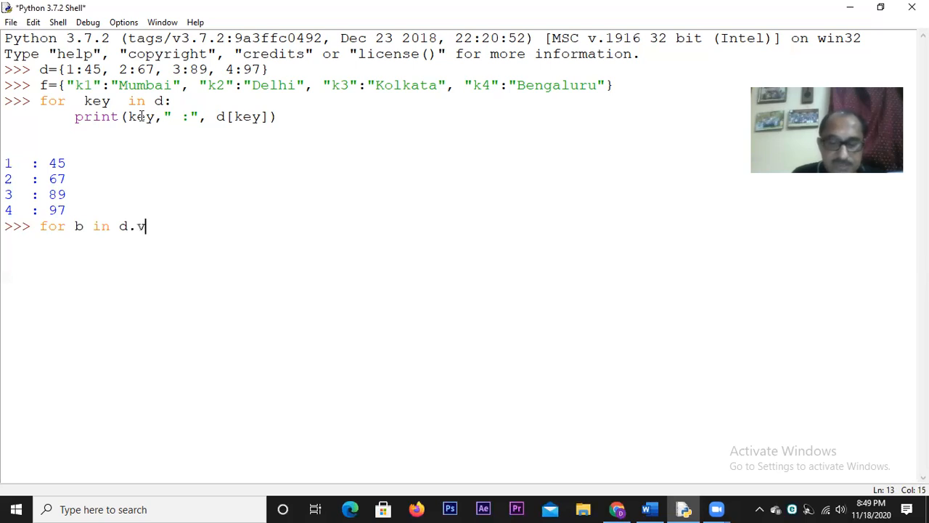
text(alues()
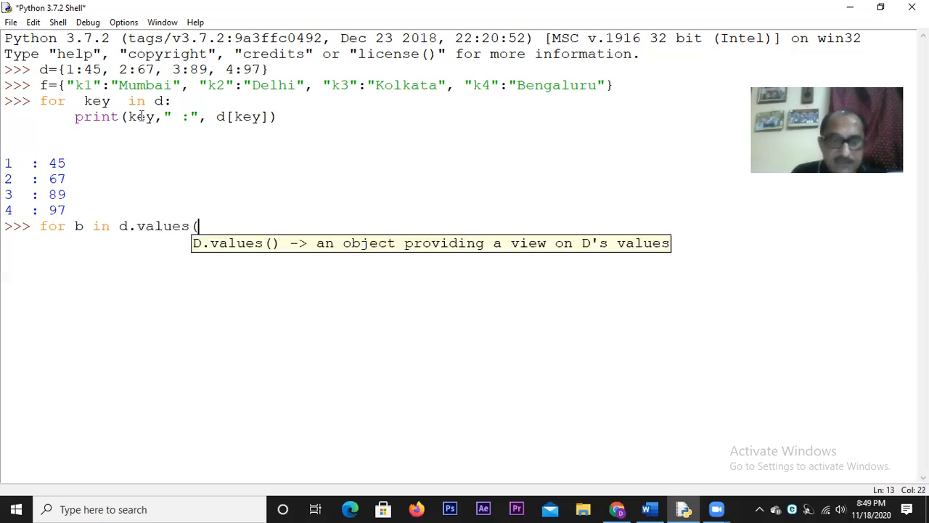
text():)
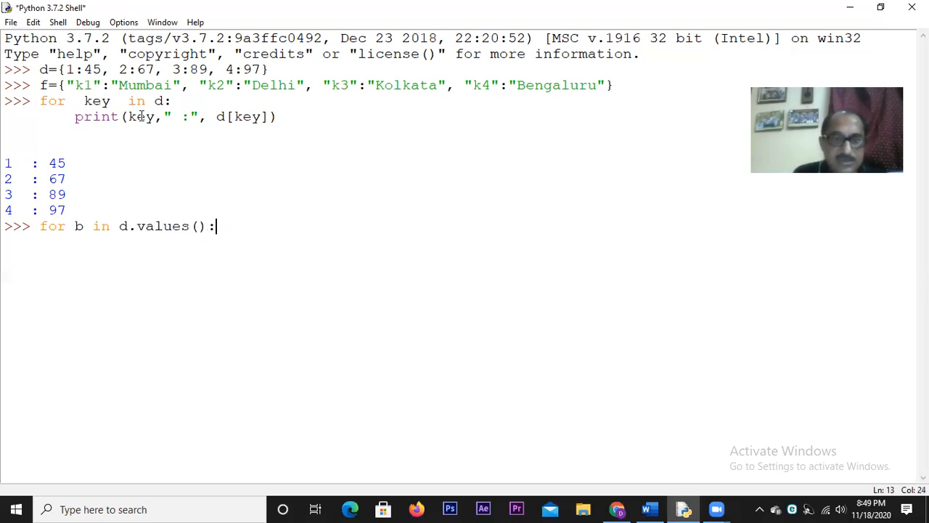
text(p)
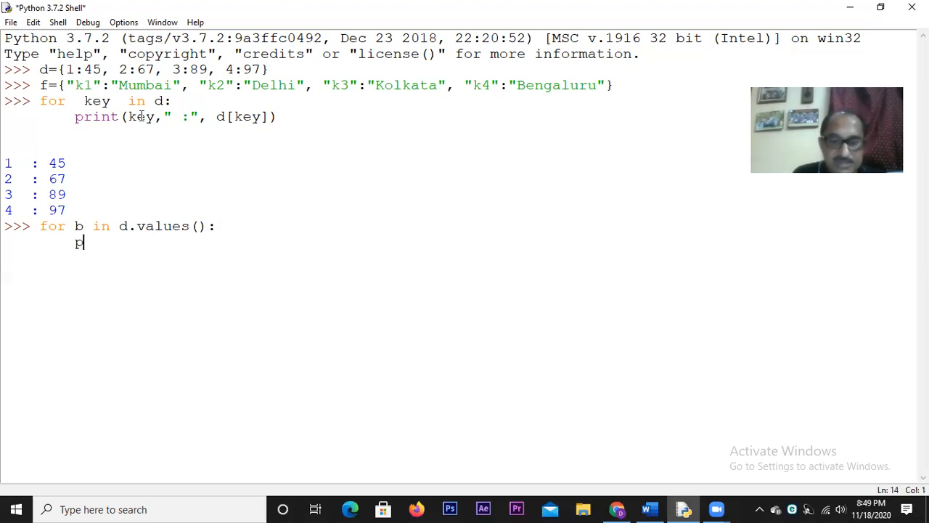
text(rint()
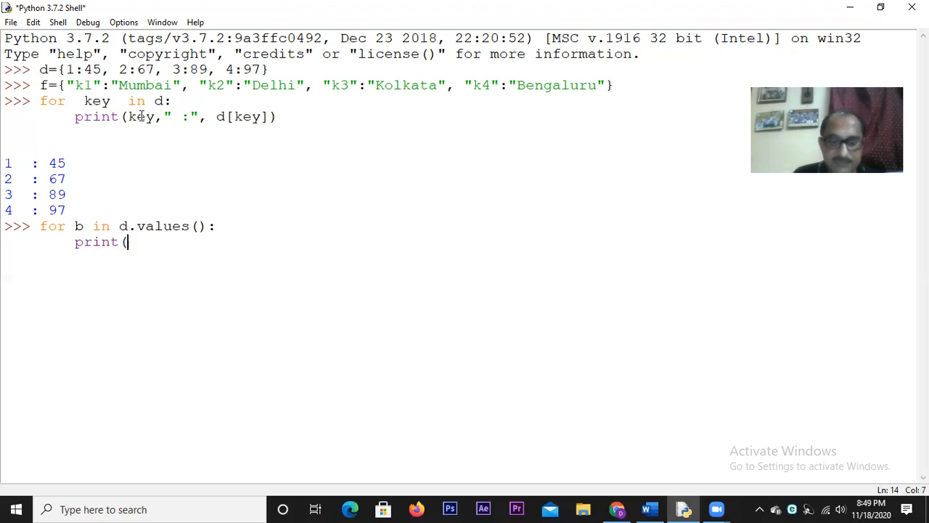
text(b))
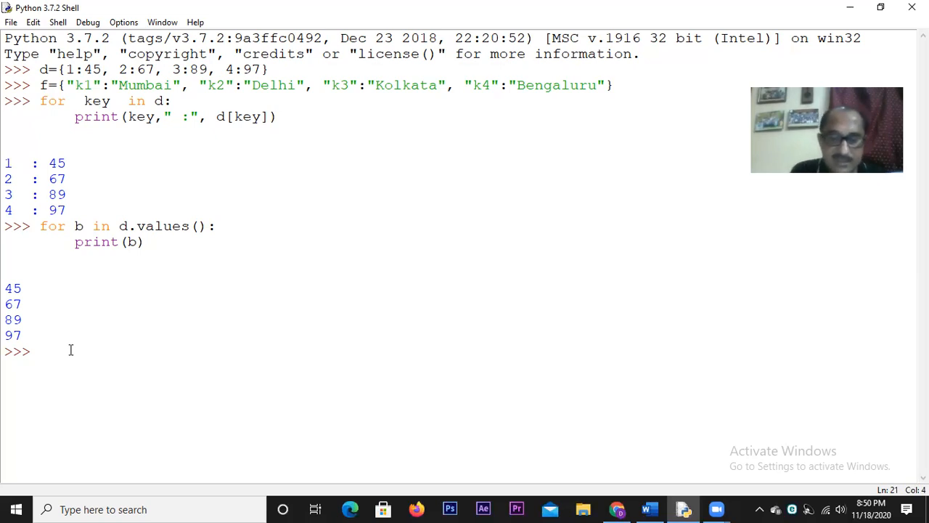
Step: Evaluate "Delhi" in f.values(), which returns True
text(")
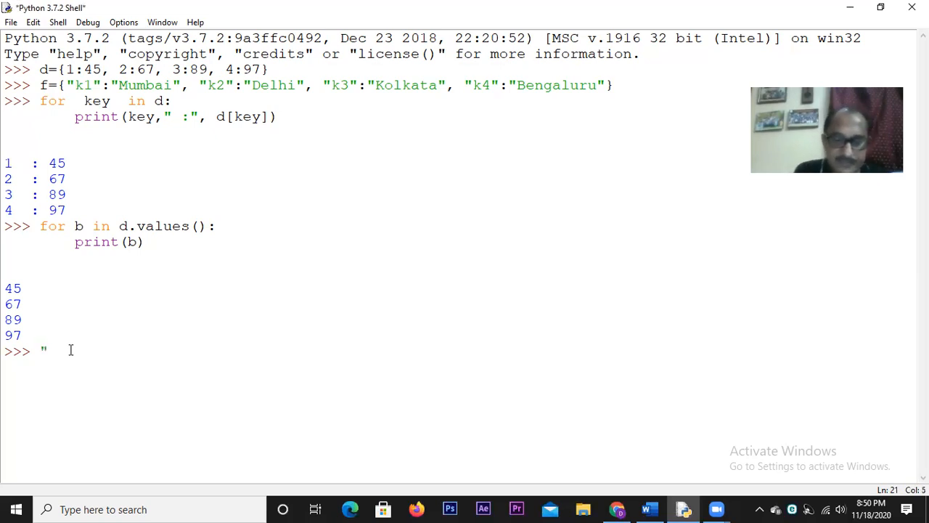
text(D)
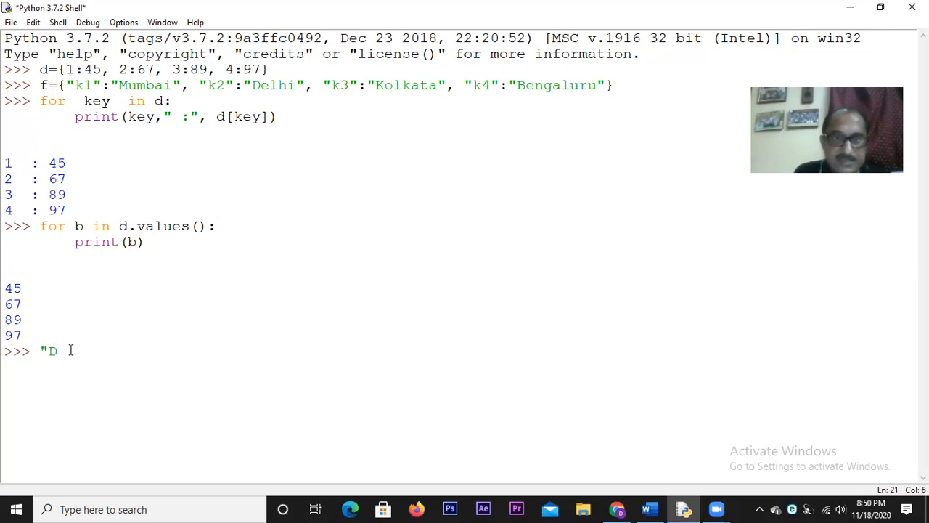
text(el)
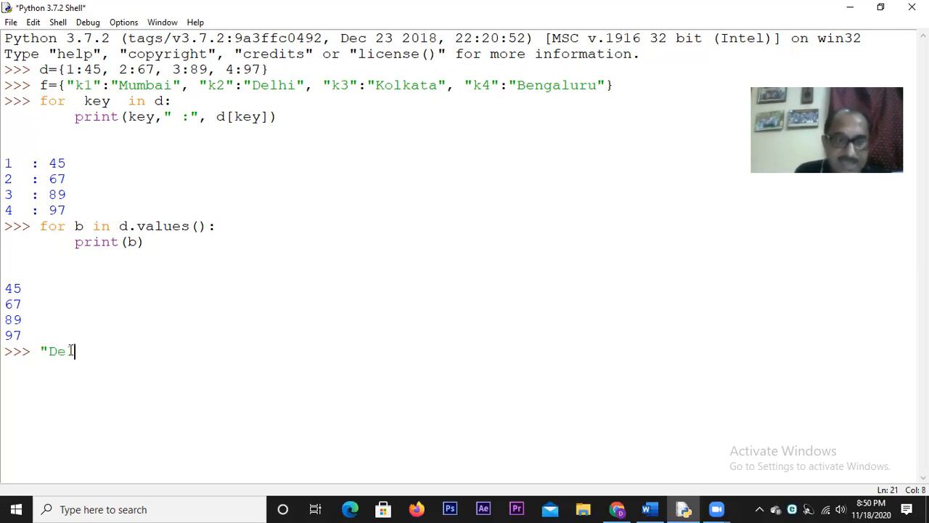
text(lhi")
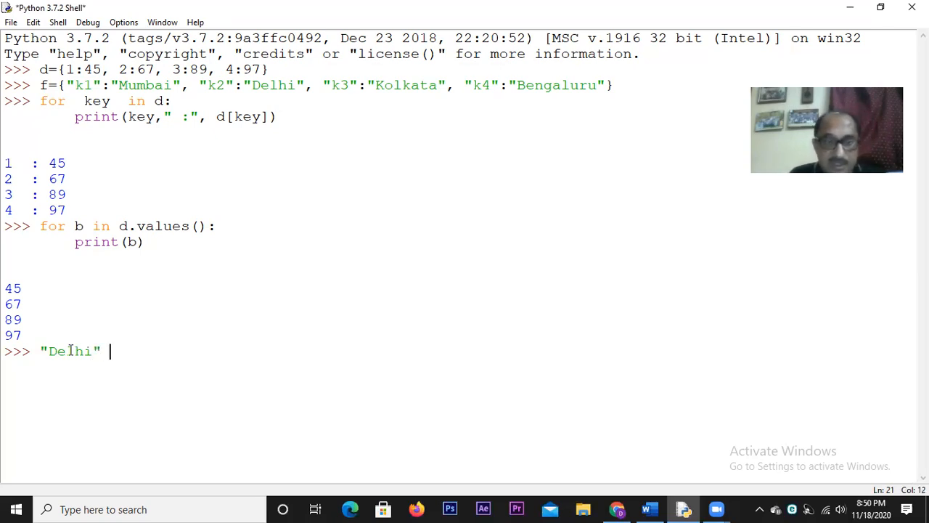
text(in)
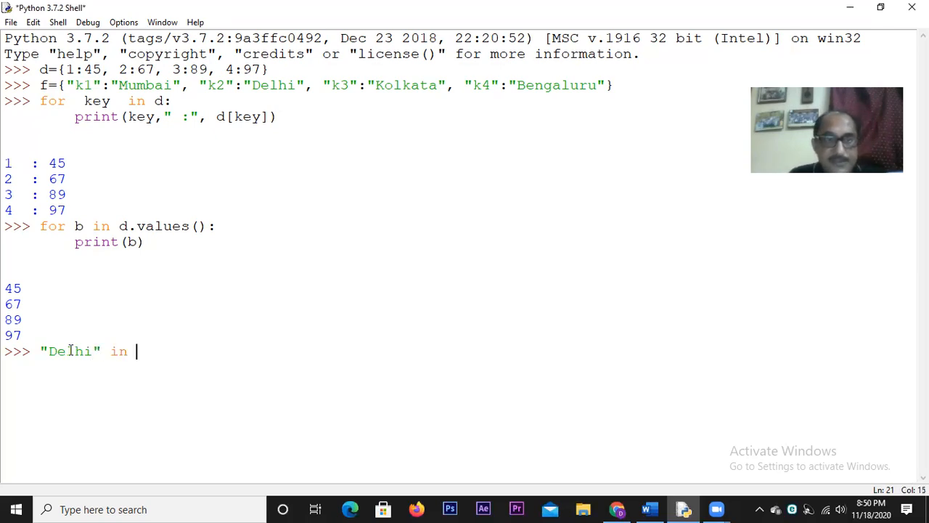
text(f)
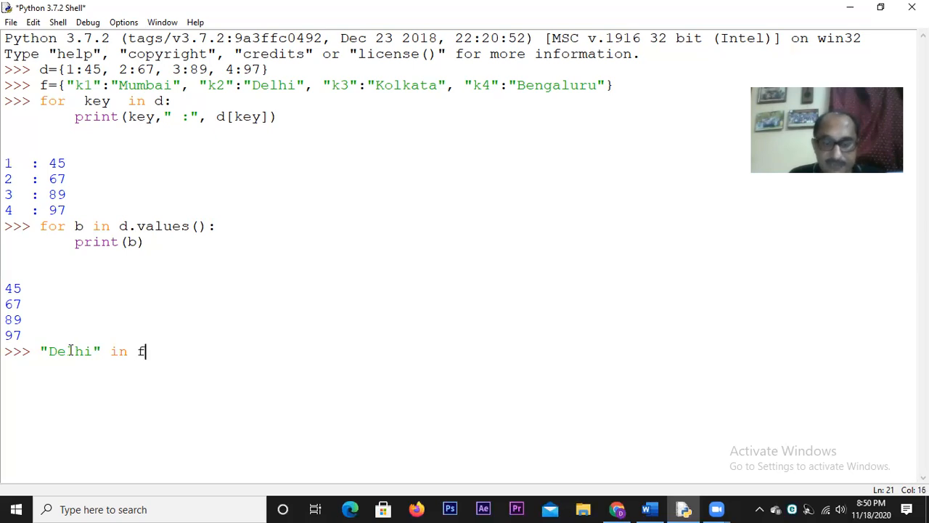
text(.values()
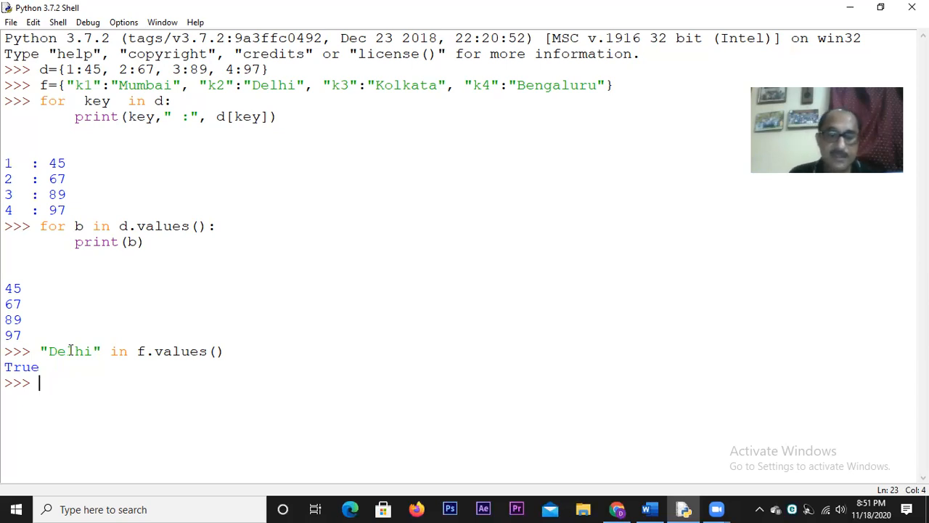
text(g)
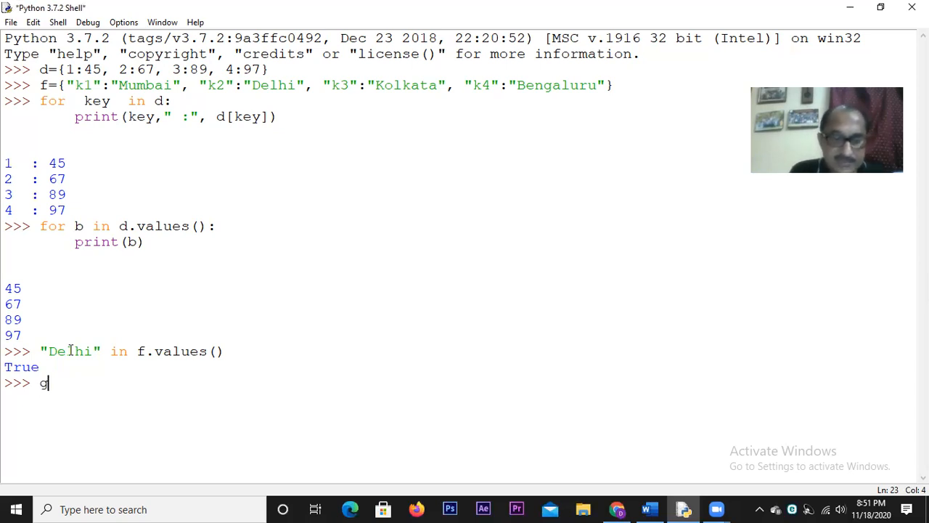
text(et())
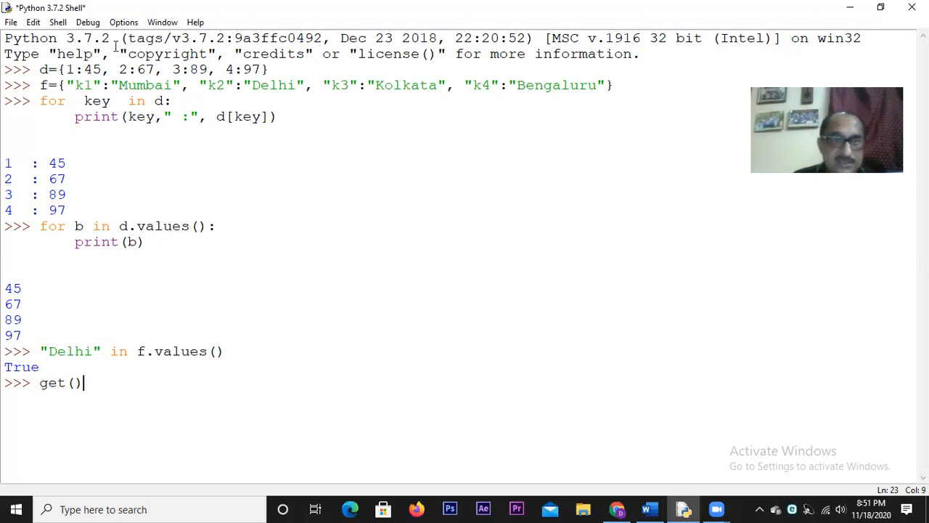
double_click(190, 70)
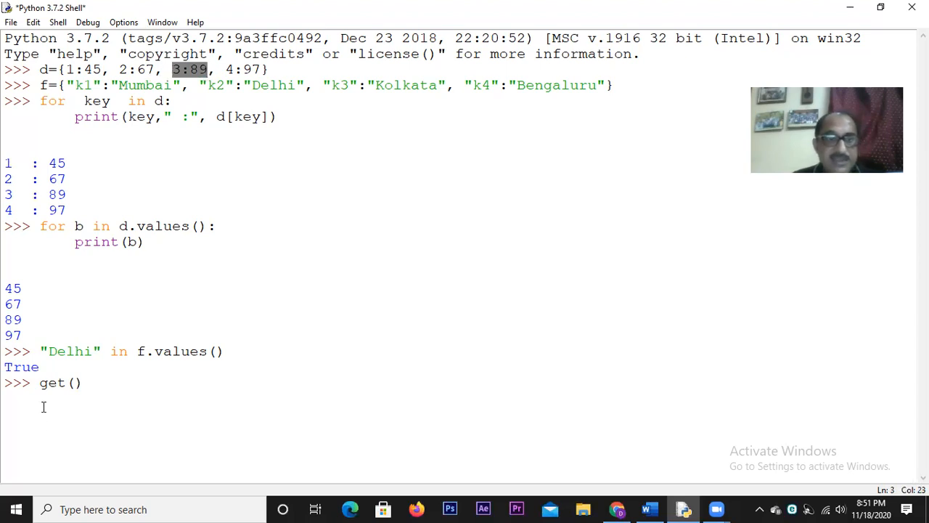
mouse_move(87, 382)
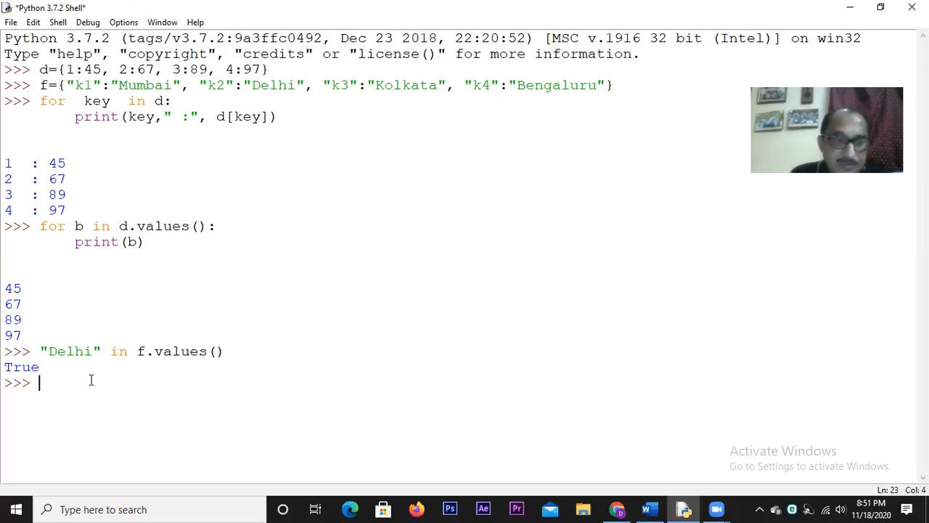
Step: Read key 3 of d with d[3] and d.get(3), both returning 89
text(d[)
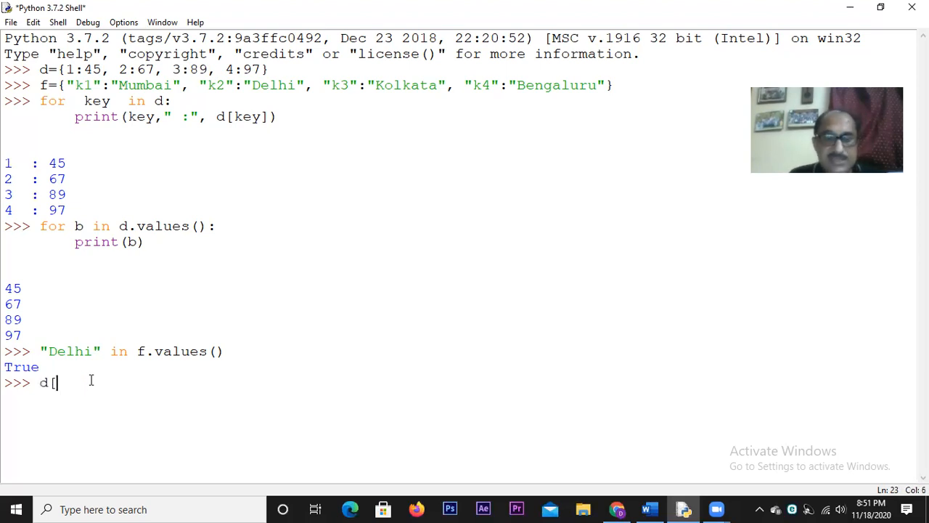
text(3])
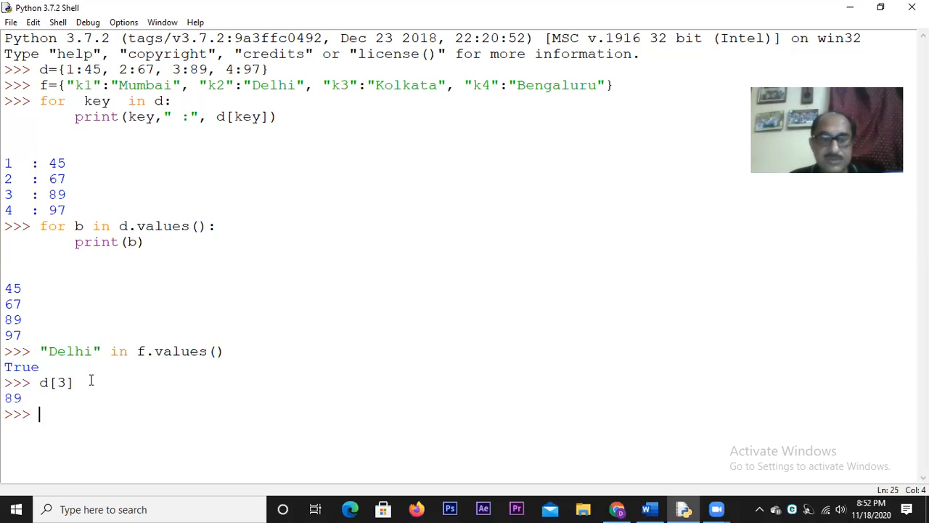
text(d.)
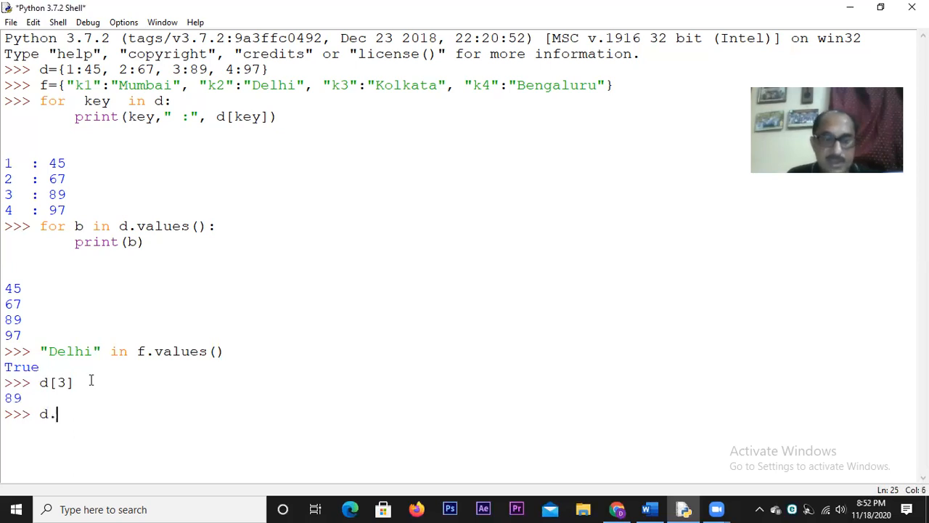
text(get)
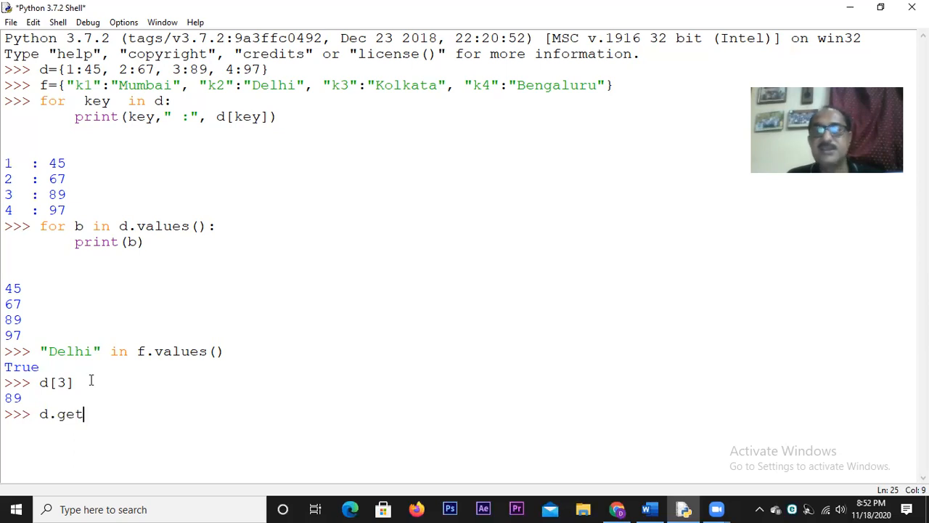
text(()
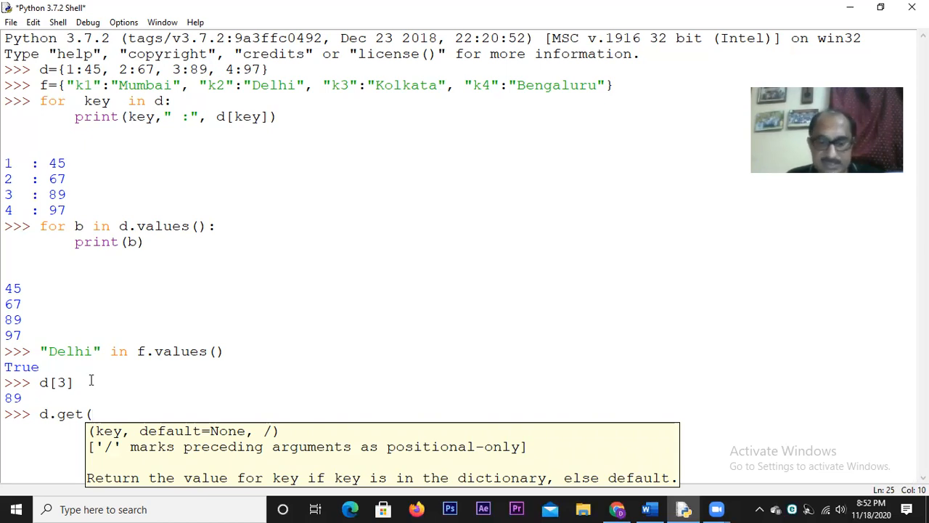
text(3))
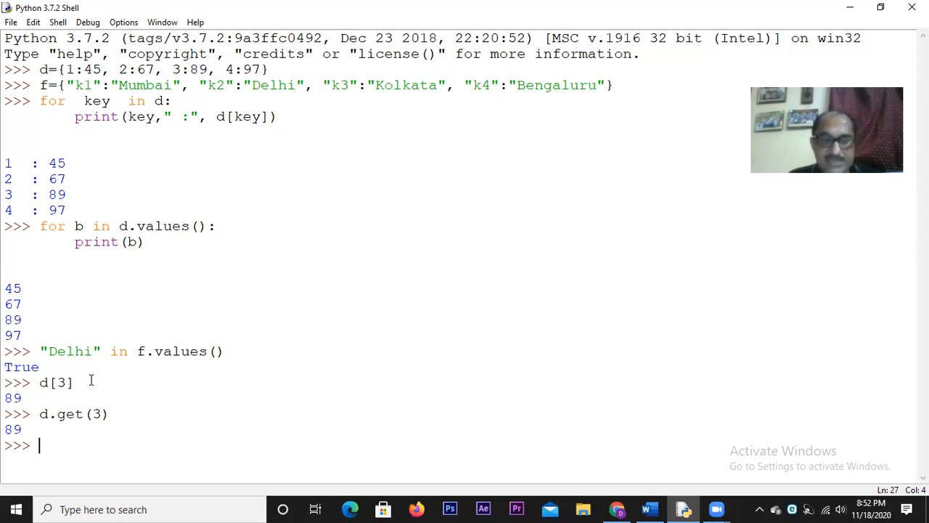
Step: Evaluate f.get("k3"), which returns 'Kolkata'
text(f.)
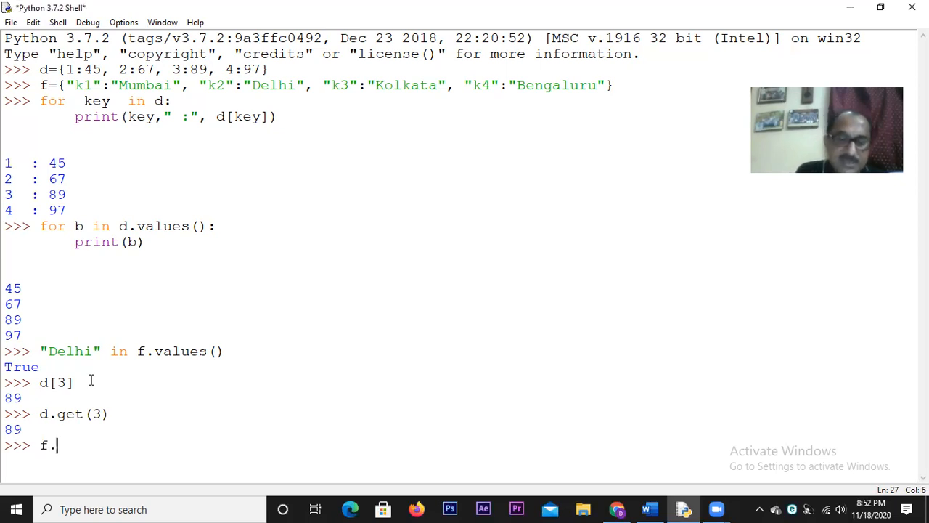
text(get()
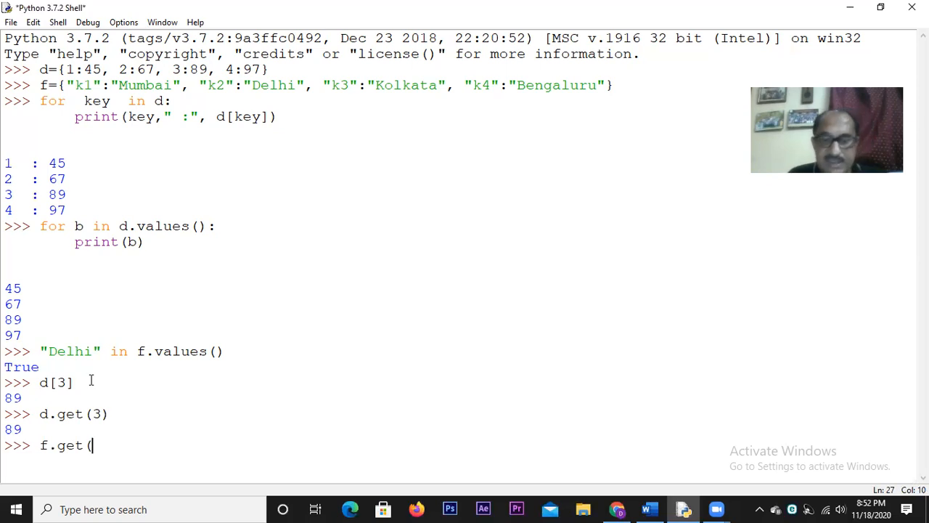
text(")
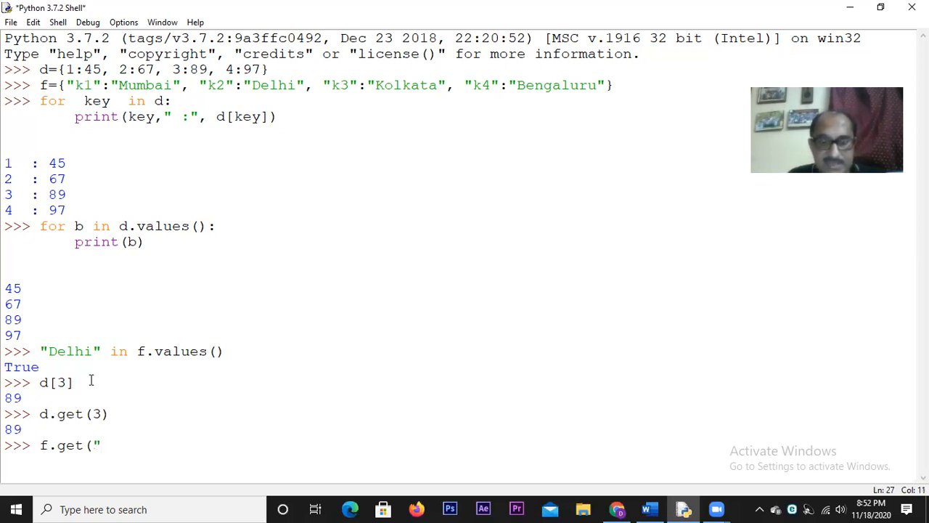
text(k3)
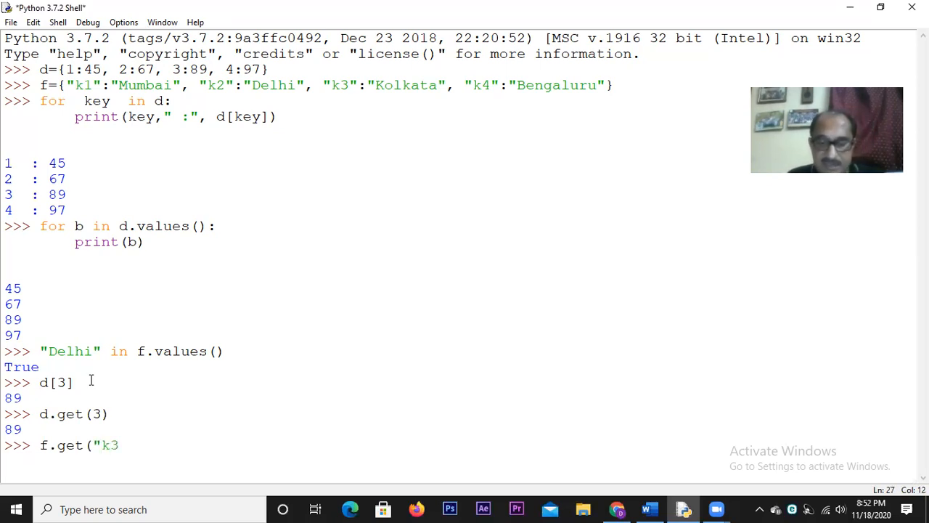
text("))
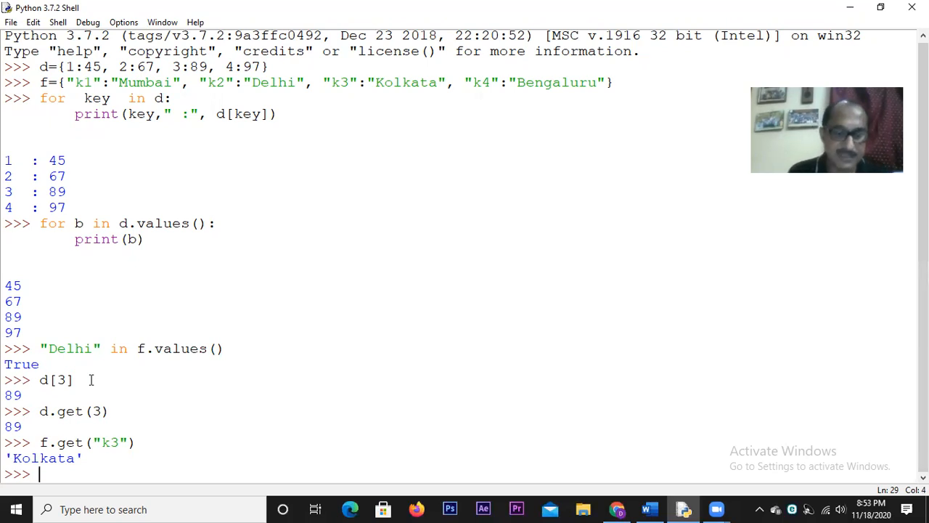
Step: Evaluate d.get(7) for the missing key 7, which prints no result
text(d.)
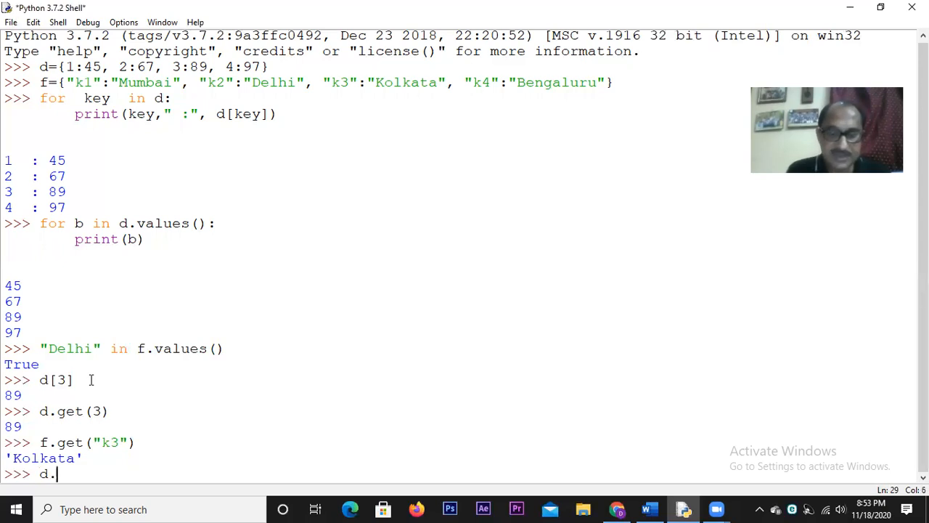
text(get()
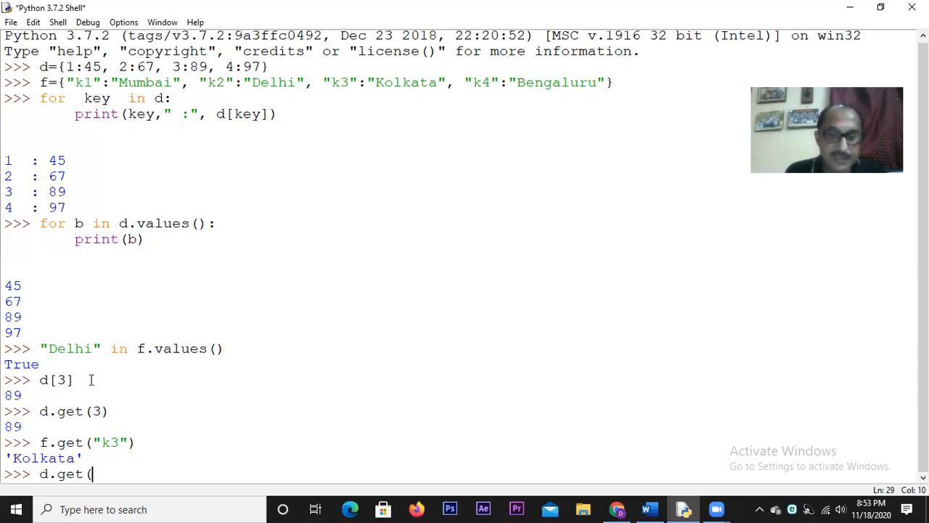
text(7))
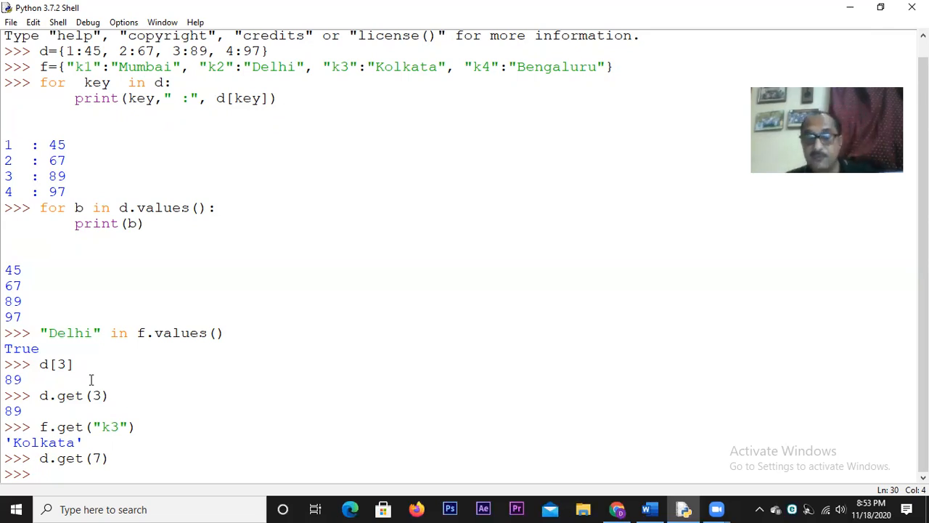
Step: Evaluate d.get(7, "Key not found"), which returns the fallback 'Key not found'
text(d)
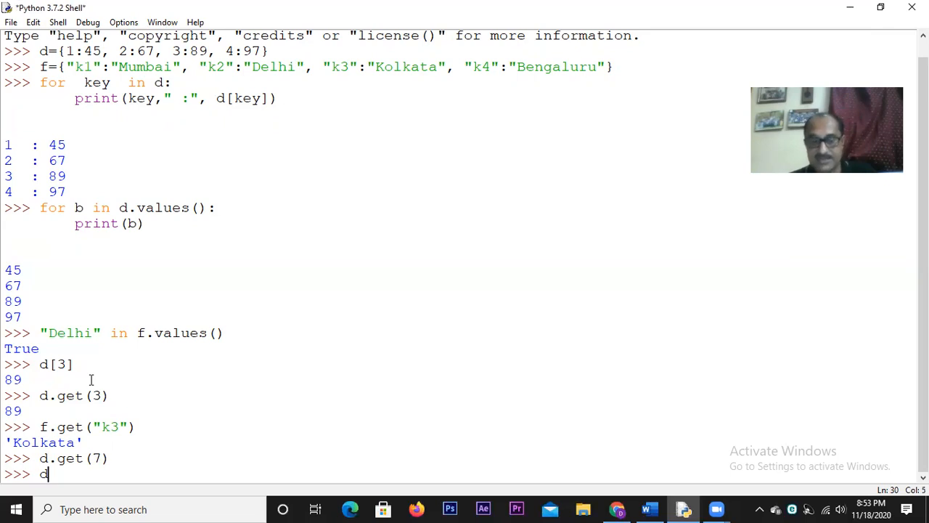
text(.get)
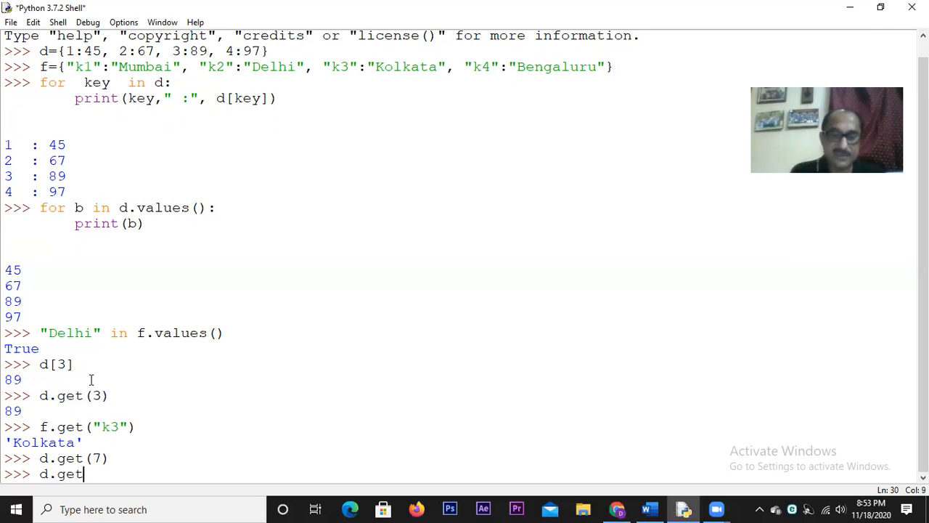
text(()
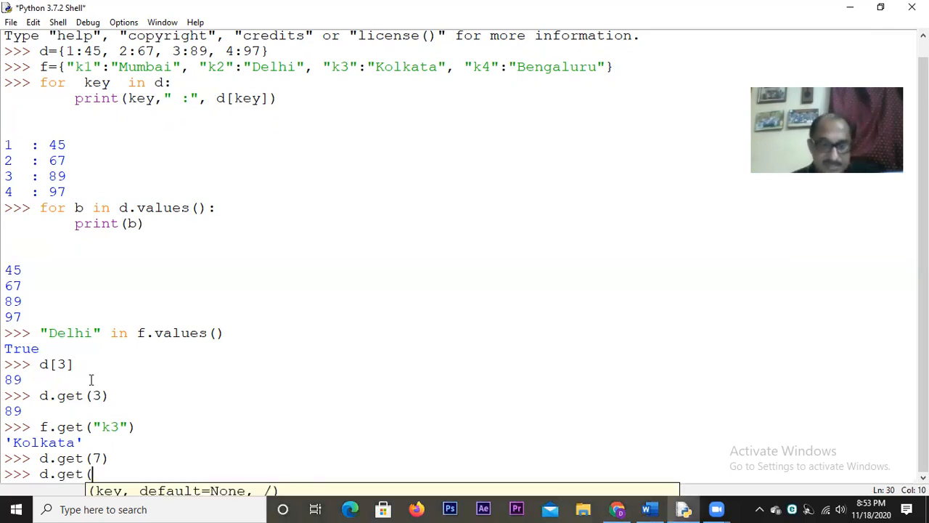
mouse_move(107, 384)
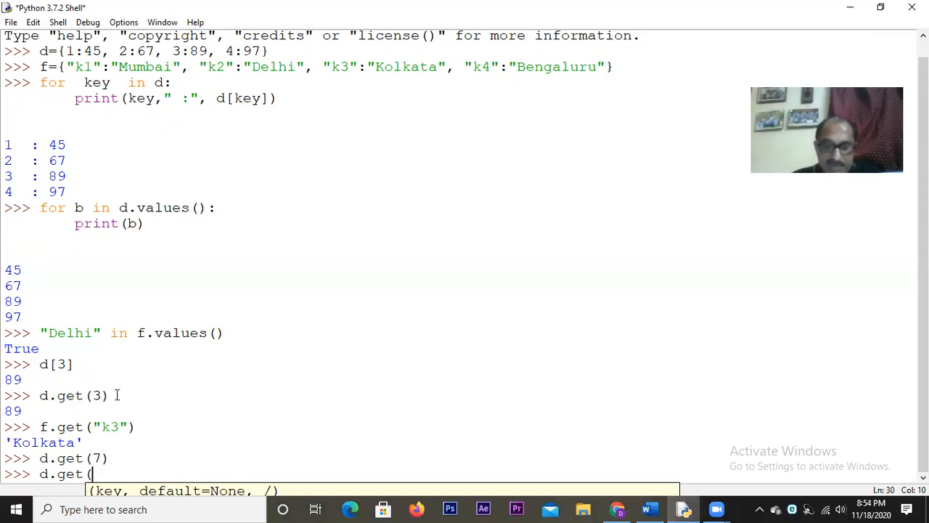
text(7,)
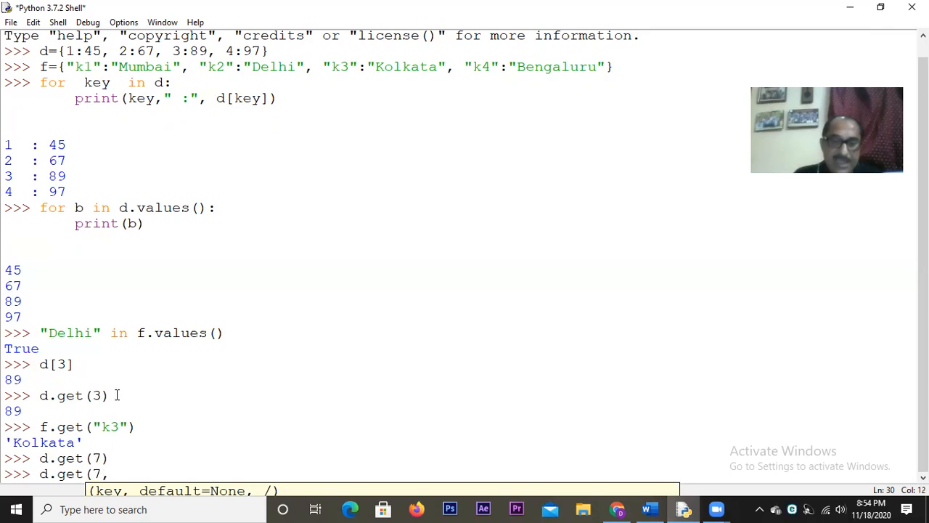
text(")
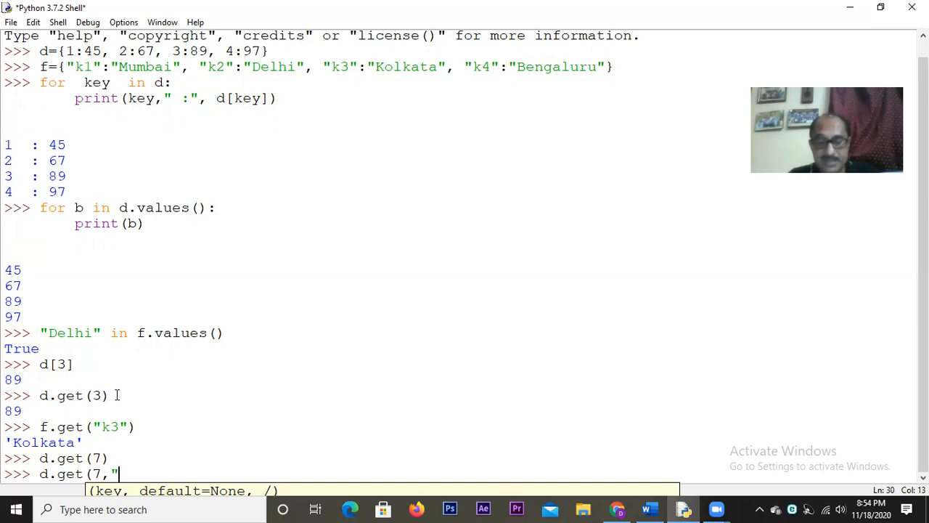
text(Key not)
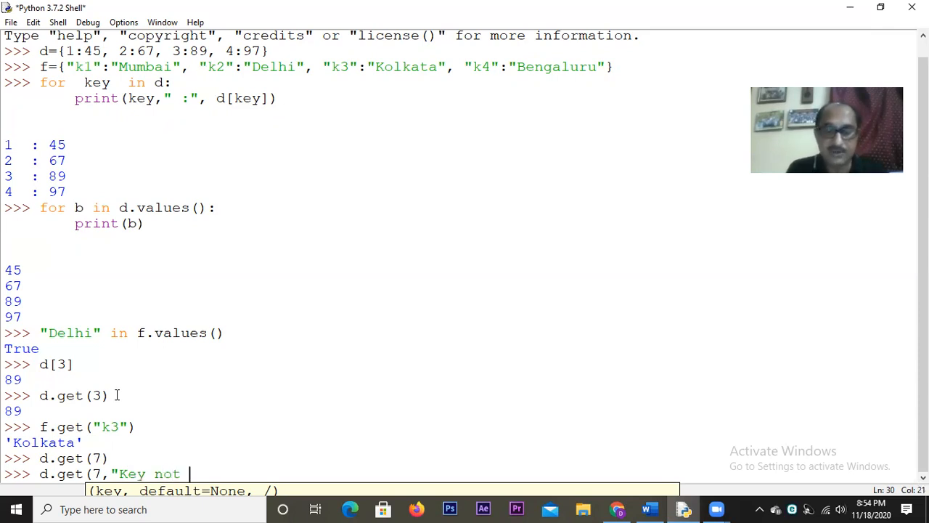
text(foubd\)
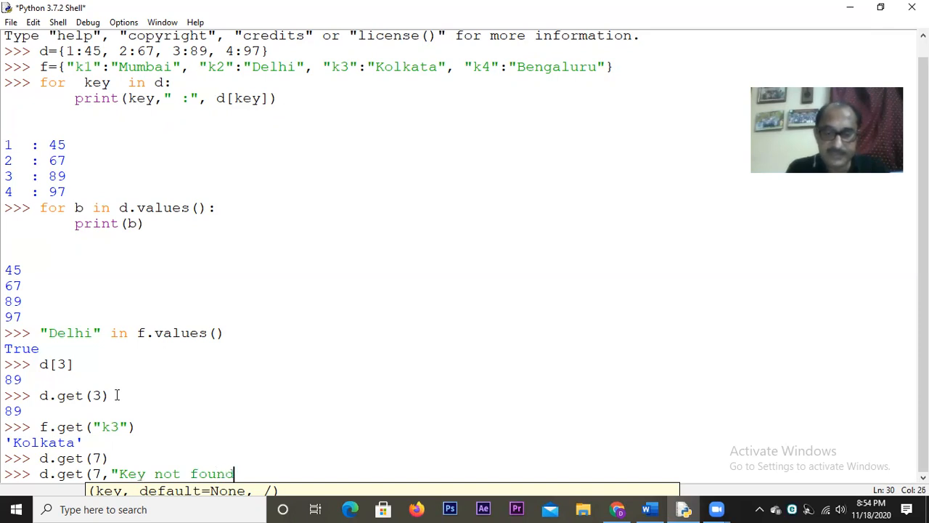
text())
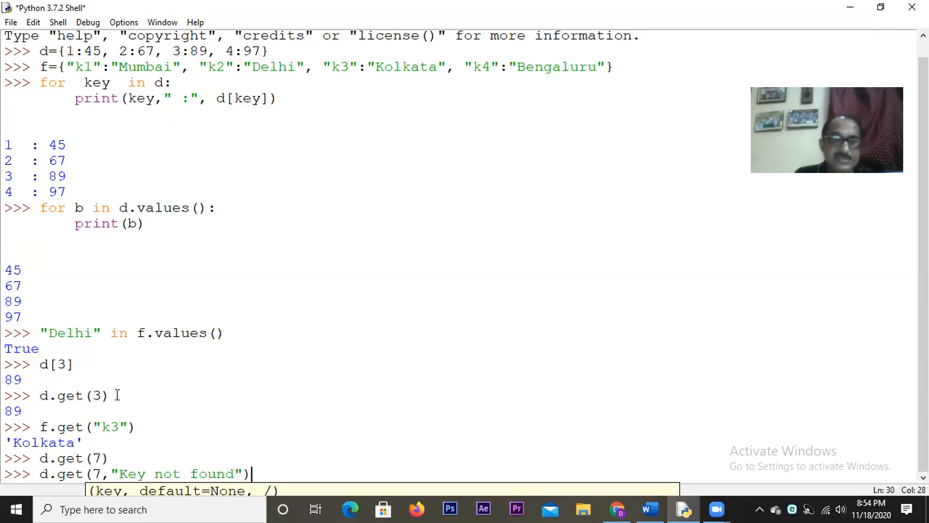
key(Return)
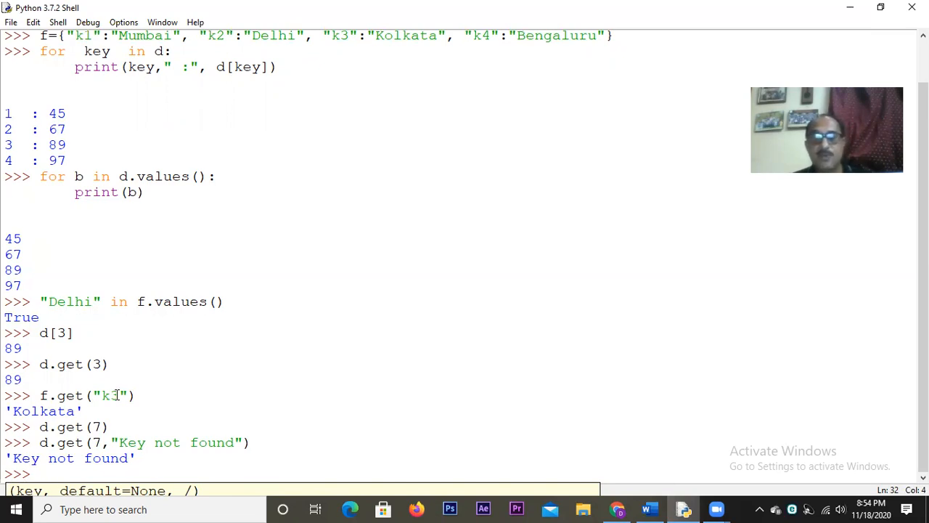
Step: Clear the stray items() line and evaluate d.items() to show pairs (1, 45) through (4, 97)
text(ite)
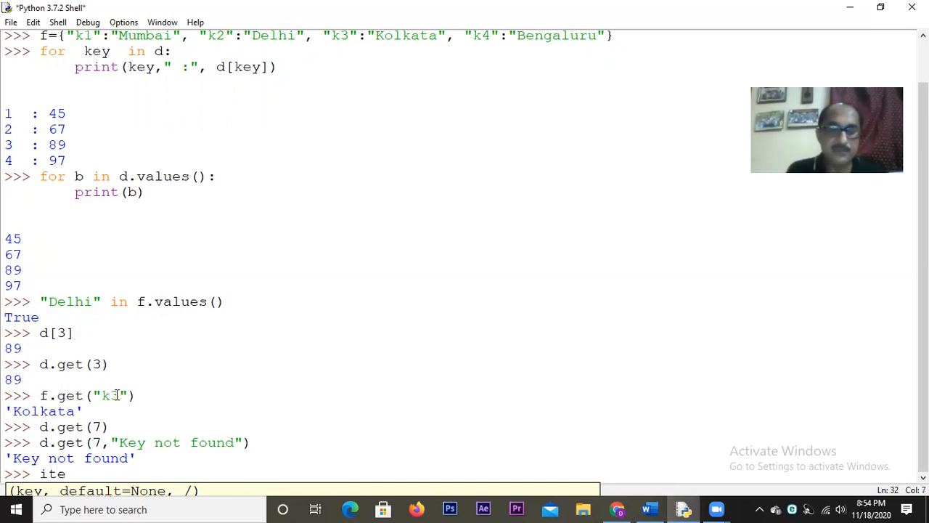
text(ms)
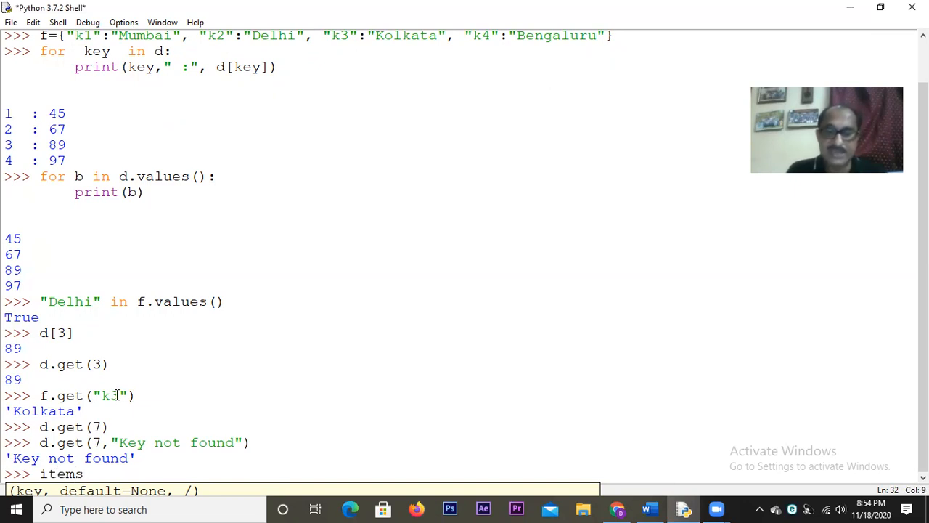
text(())
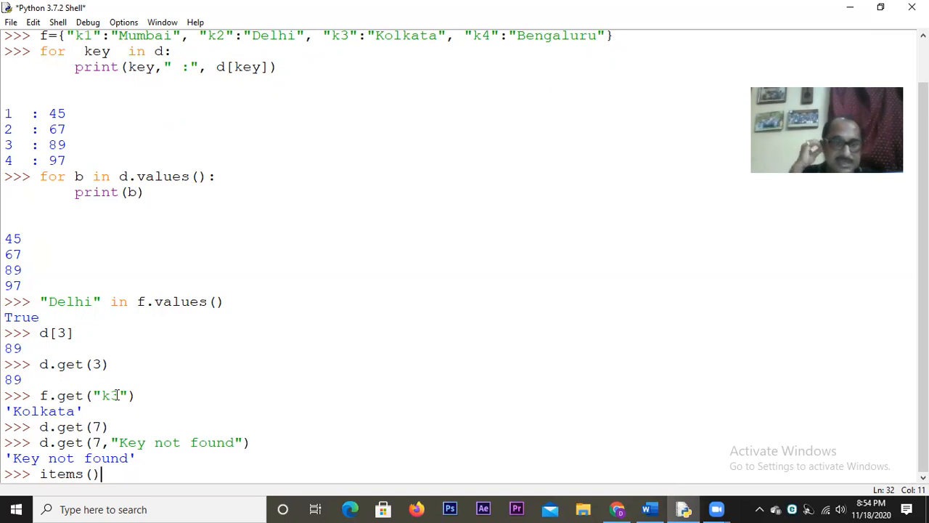
key(BackSpace)
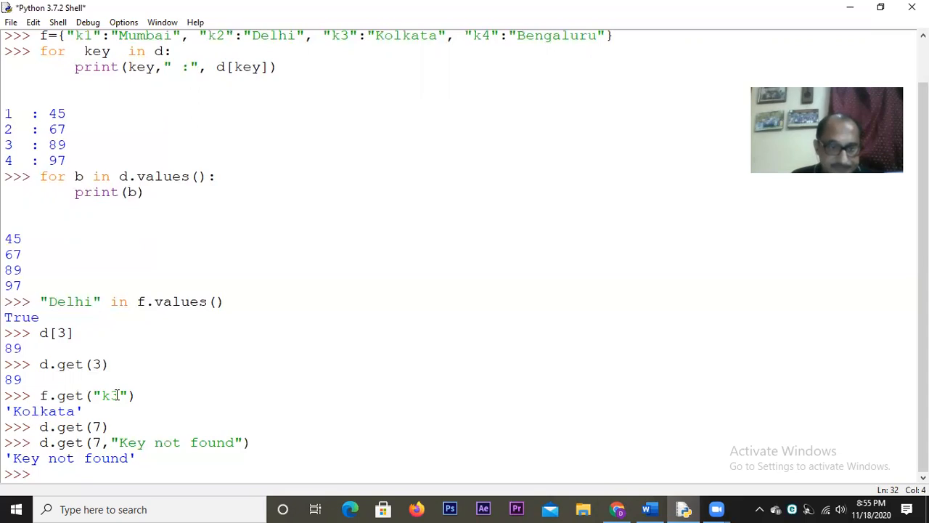
text(d.i)
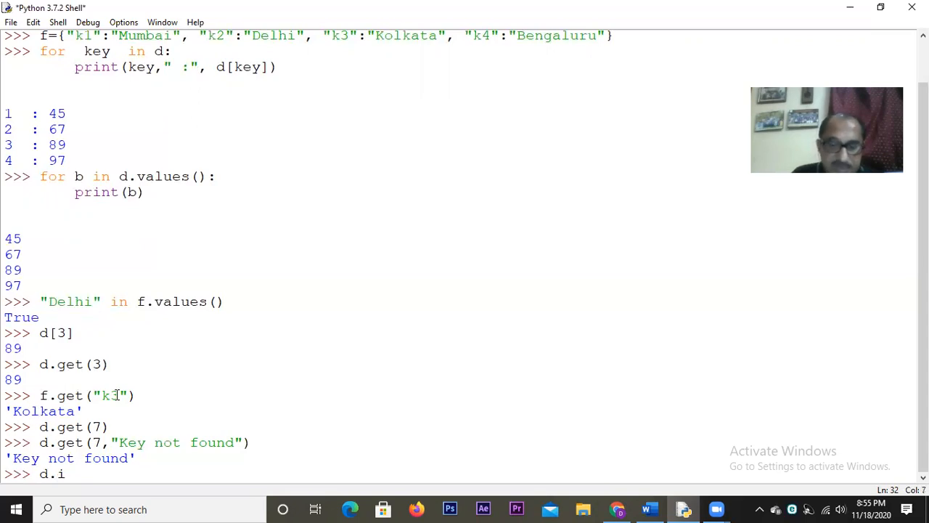
text(tems())
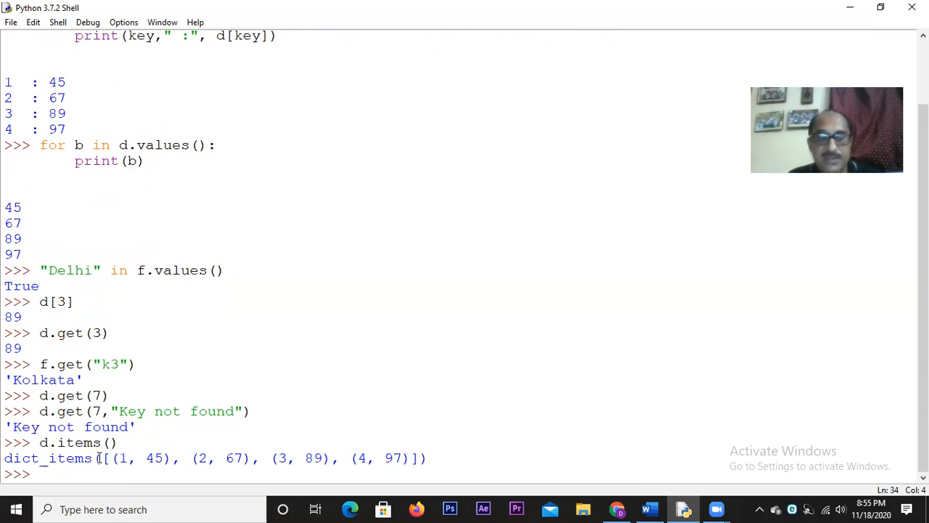
Step: Evaluate d.values(), returning dict_values([45, 67, 89, 97])
text(d.)
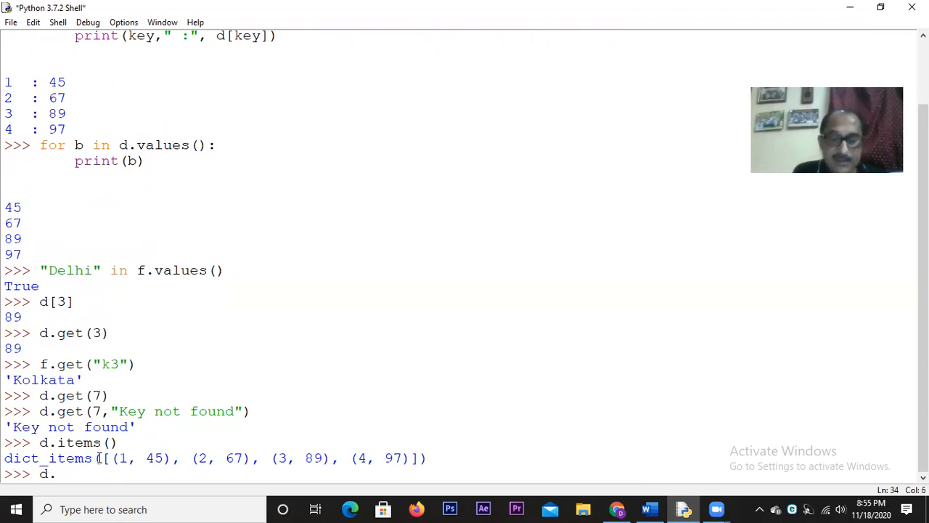
text(values()
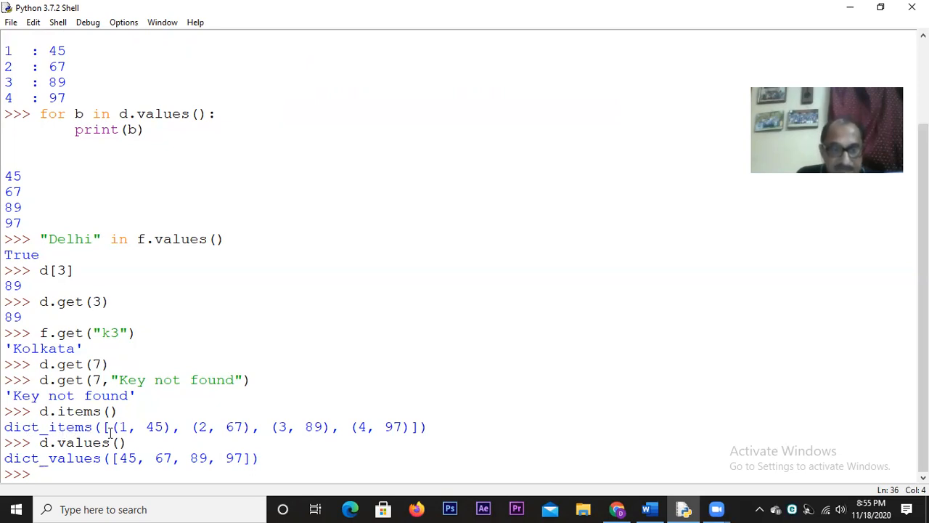
mouse_move(114, 427)
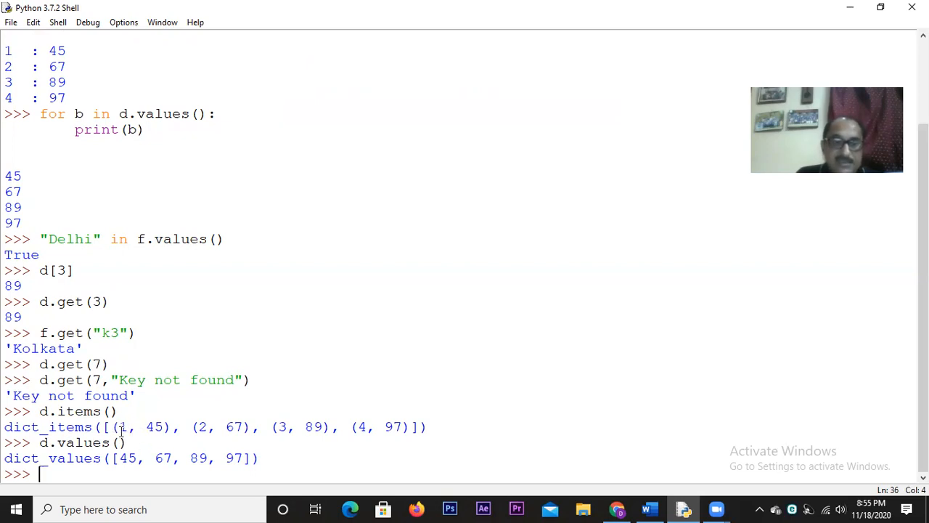
mouse_move(282, 427)
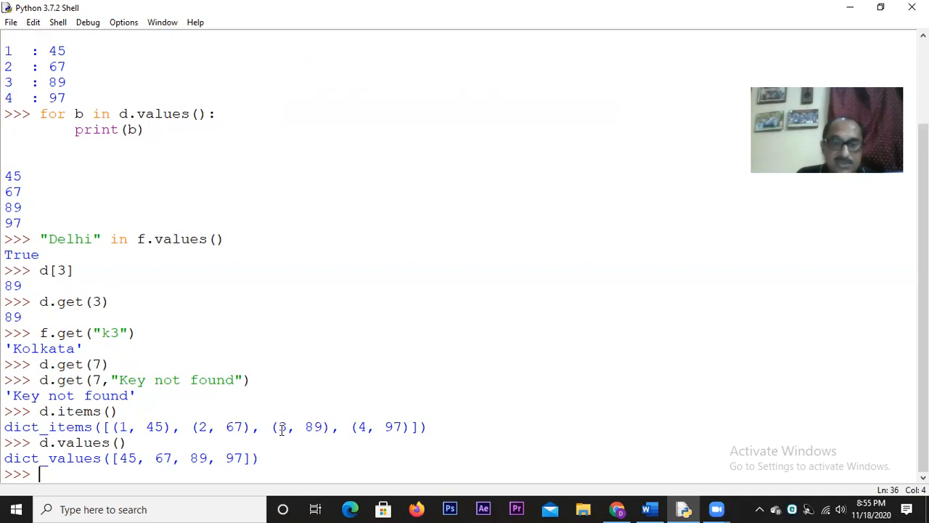
mouse_move(357, 433)
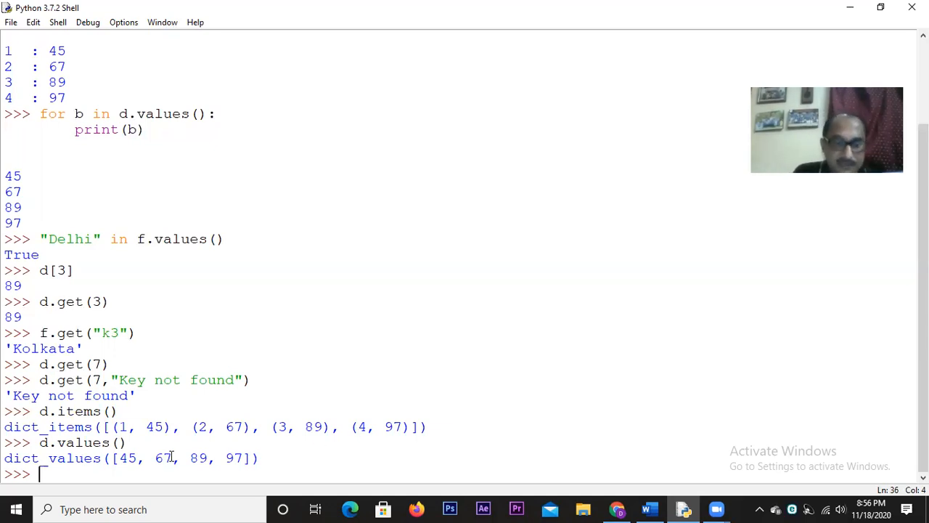
Step: Assign g=d.items() and print(g) to show the same dict_items pairs
text(g)
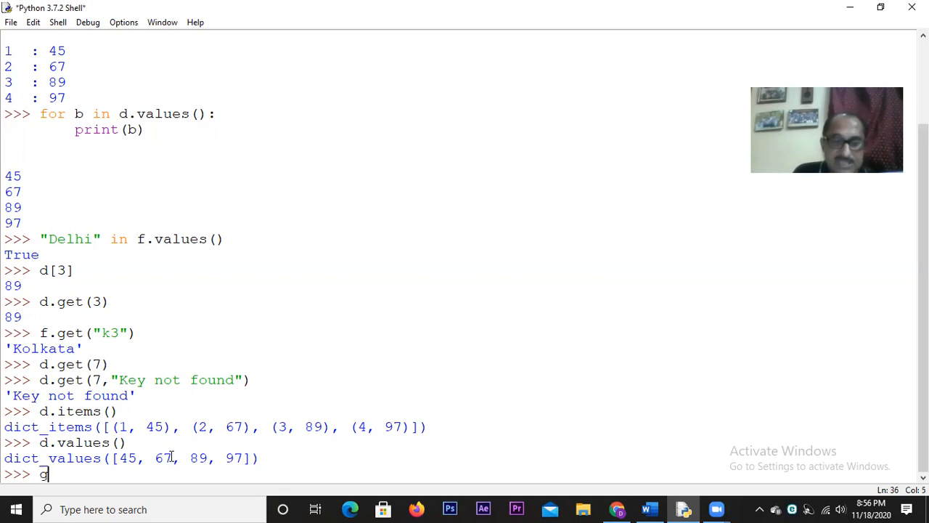
text(=)
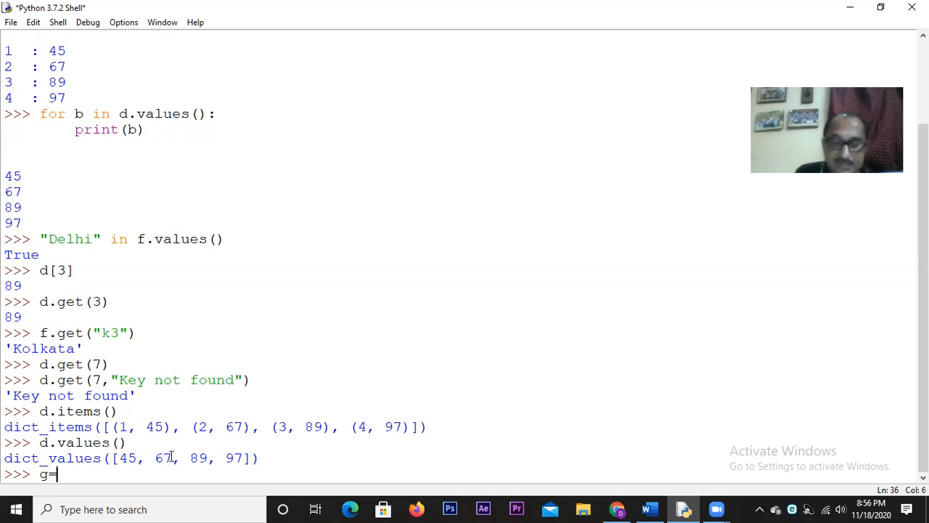
text(d.items()
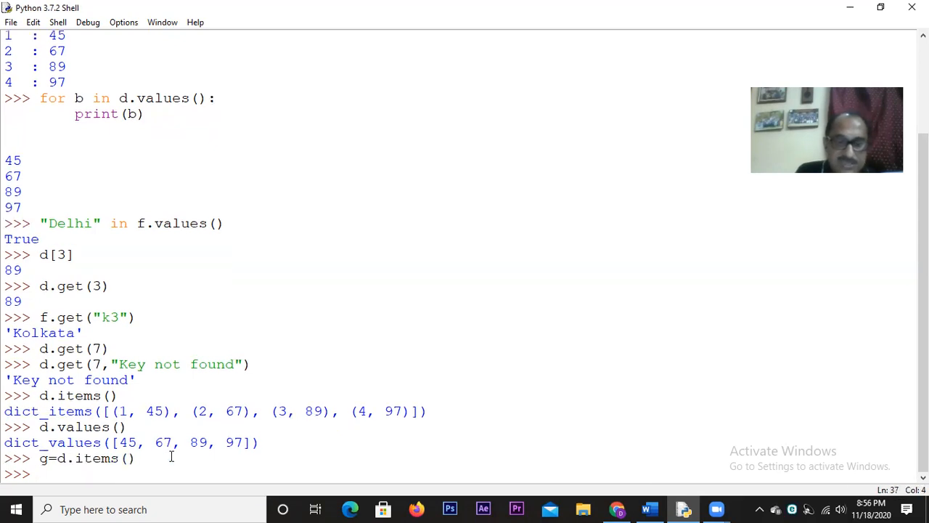
text(print)
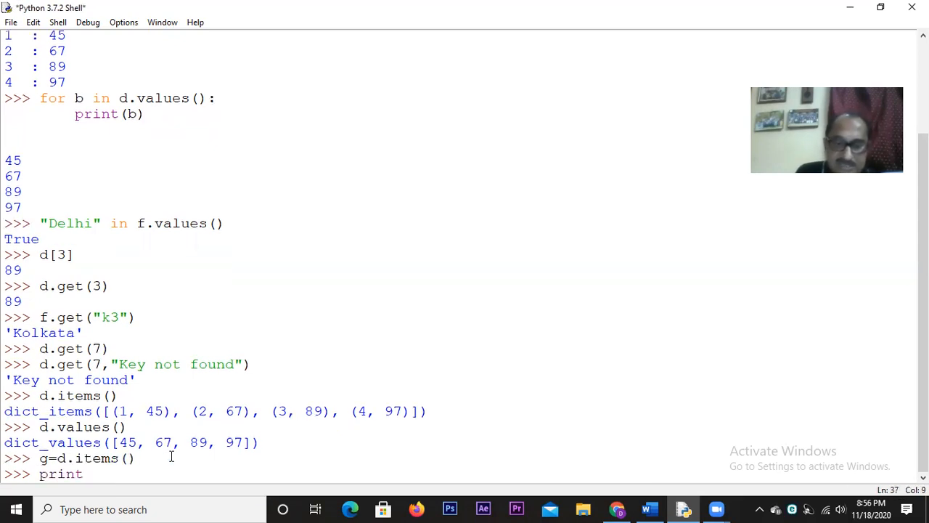
text((g)
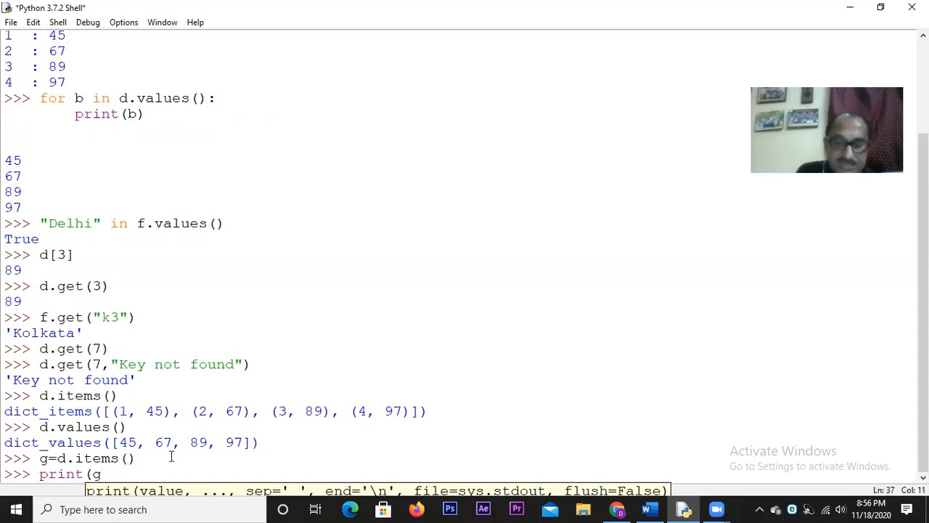
key(Return)
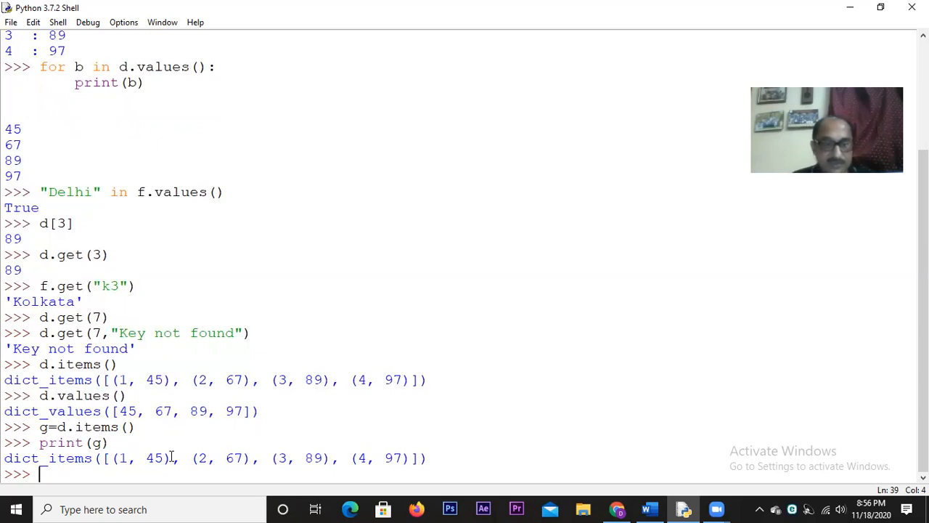
Step: Reassign g=list(d.items()) and start print, removing the wrong variable name f
text(g)
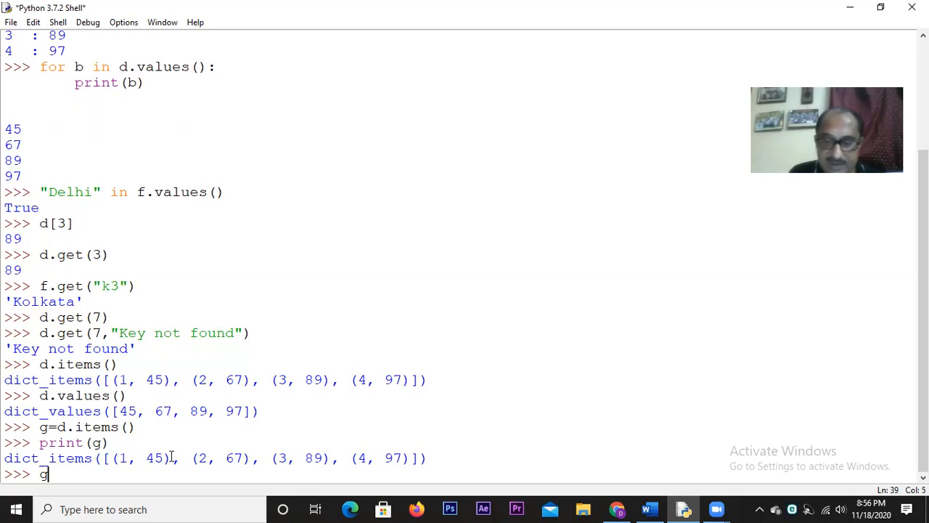
text(=list)
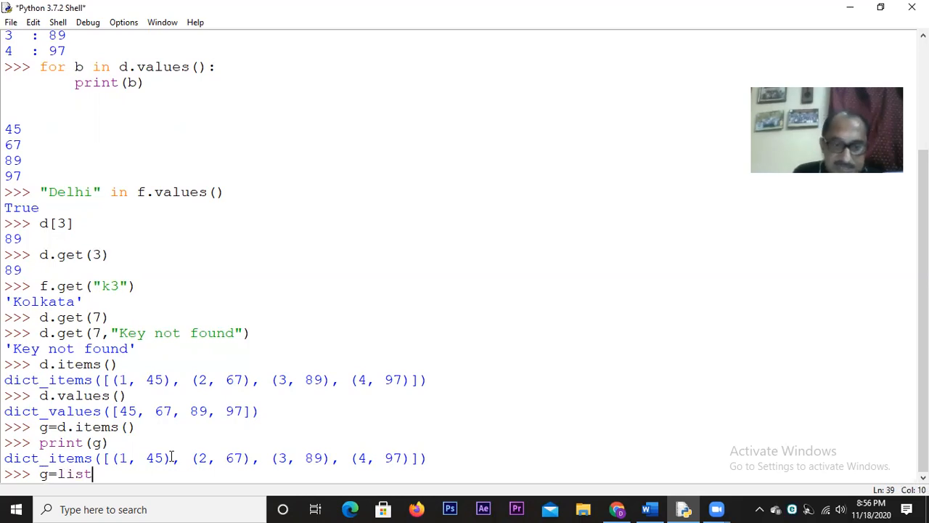
text(()
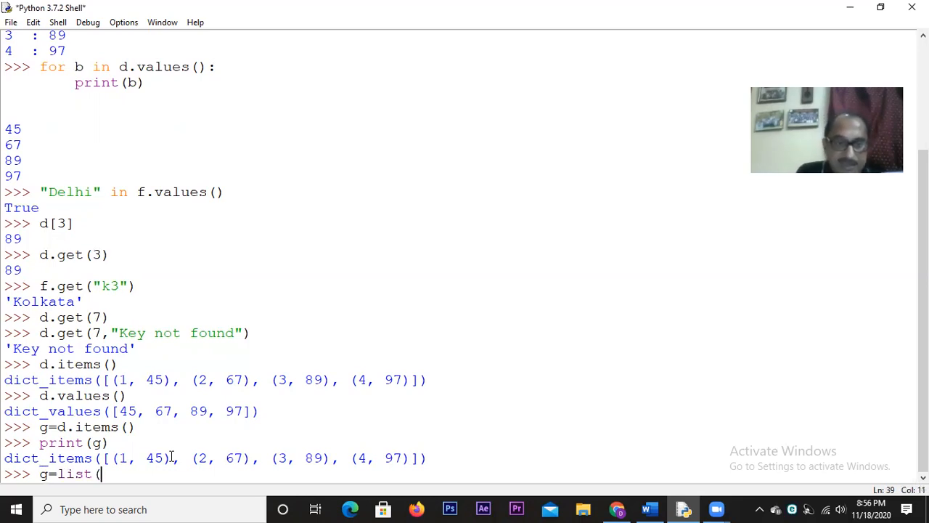
text(d)
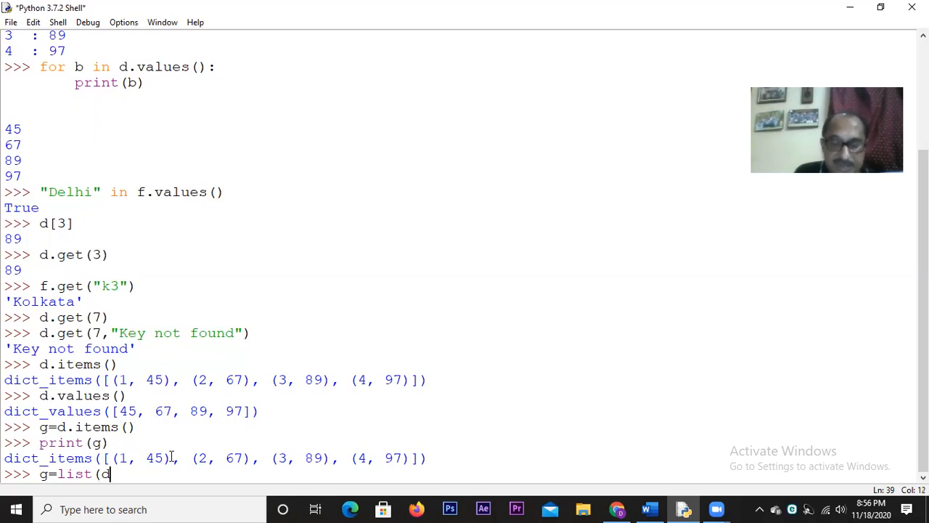
text(.item)
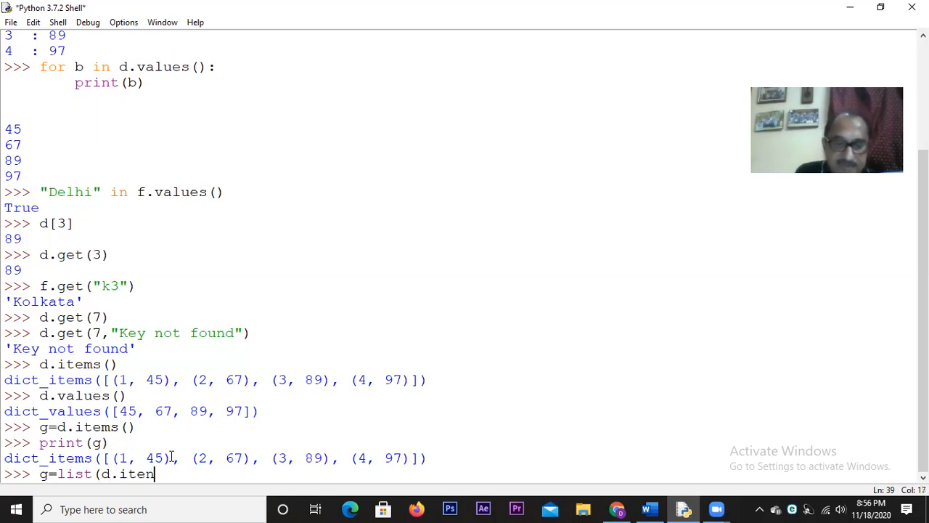
text(s()
text(p)
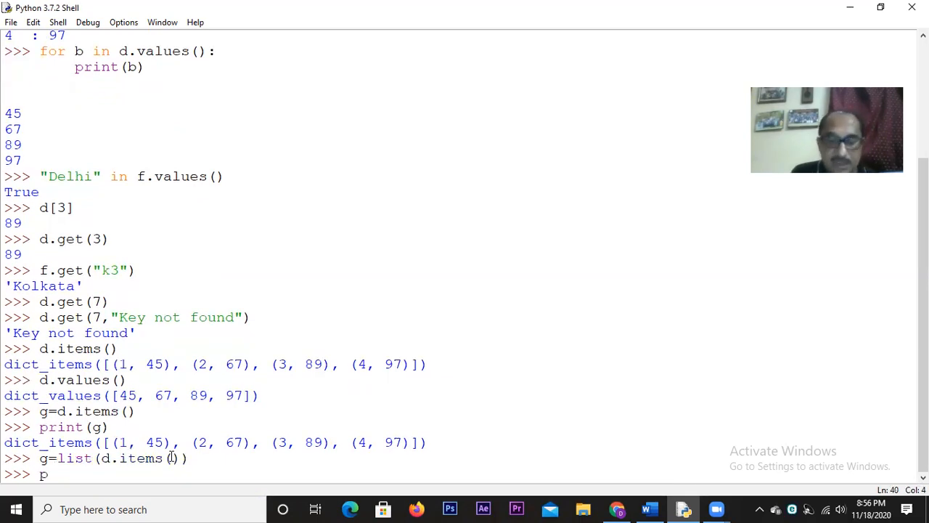
text(rint(f)
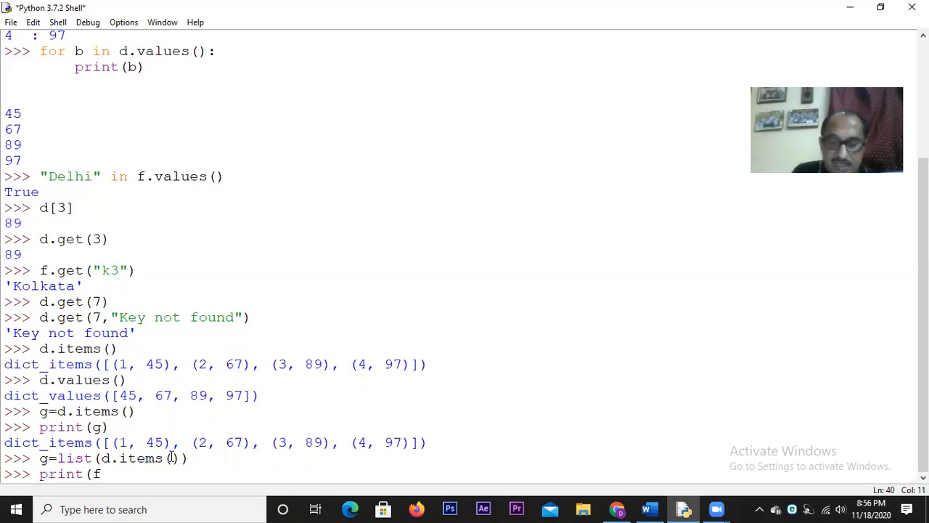
text(g)
key(Return)
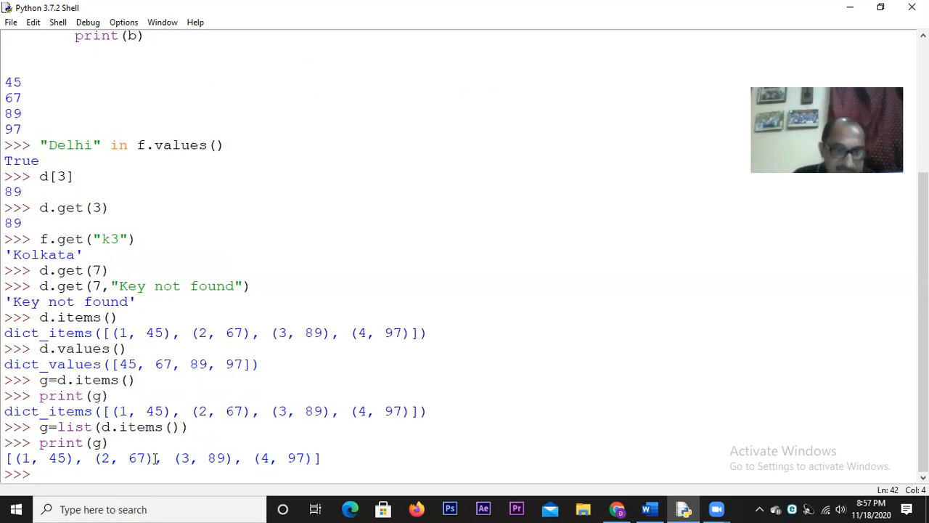
Step: Run print(g[1][0]) to show the key of g's second pair, which outputs 2
text(p)
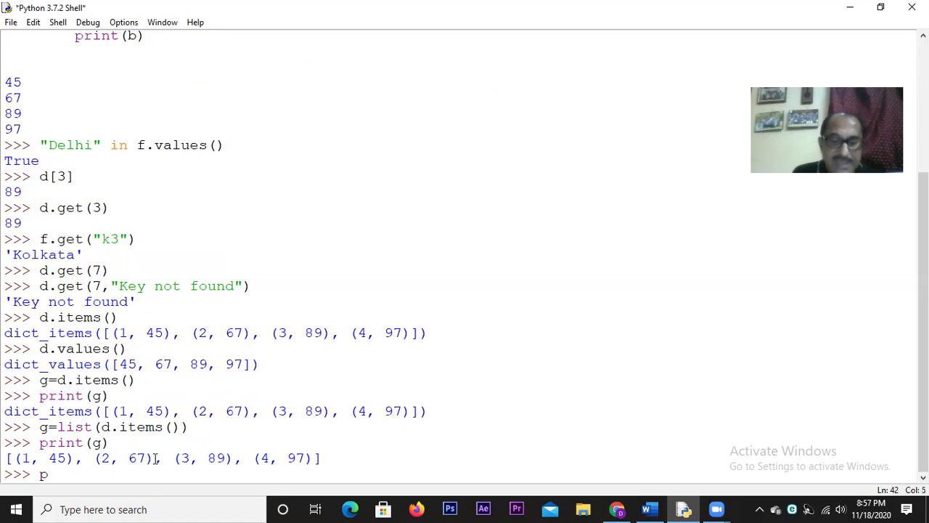
text(rint)
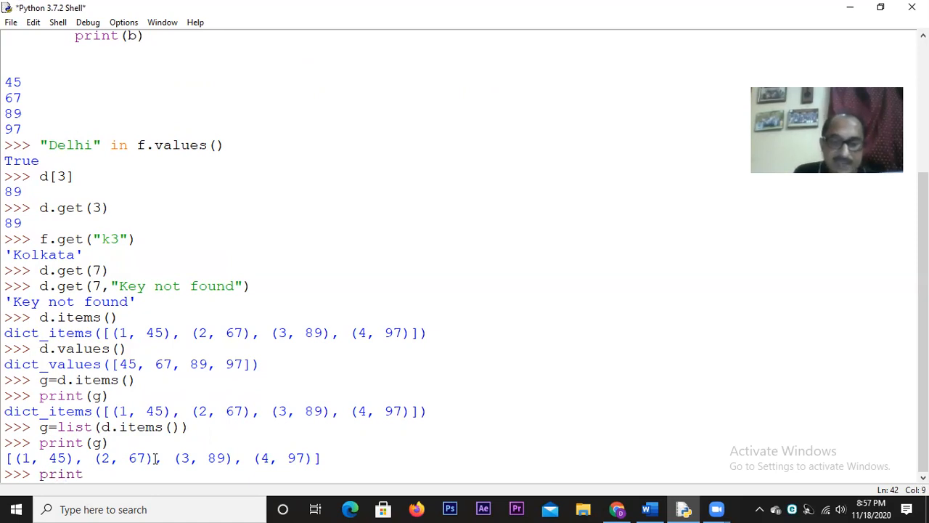
text(()
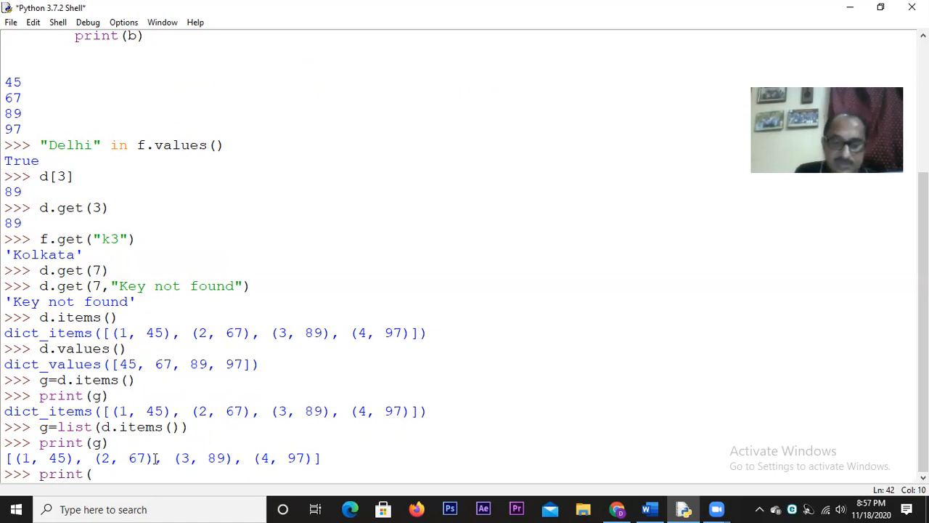
text(g[)
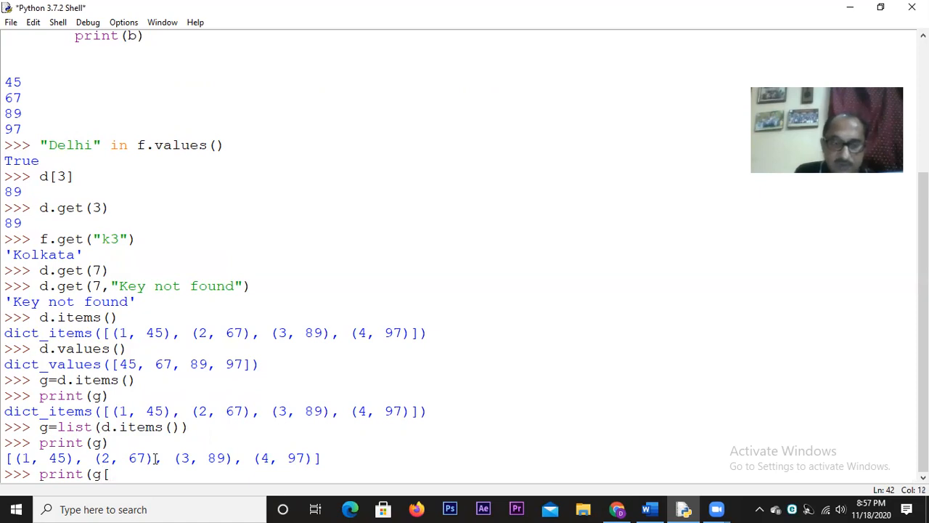
text(1][0)
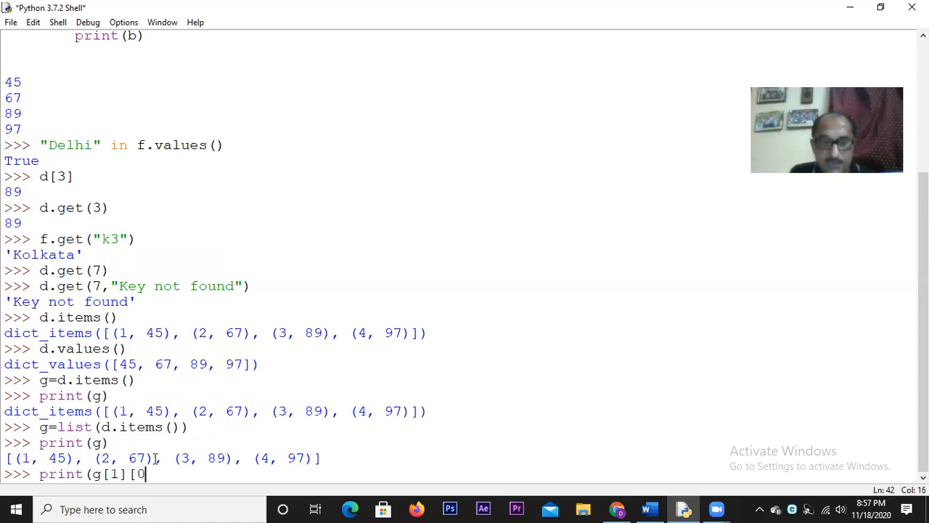
text(]))
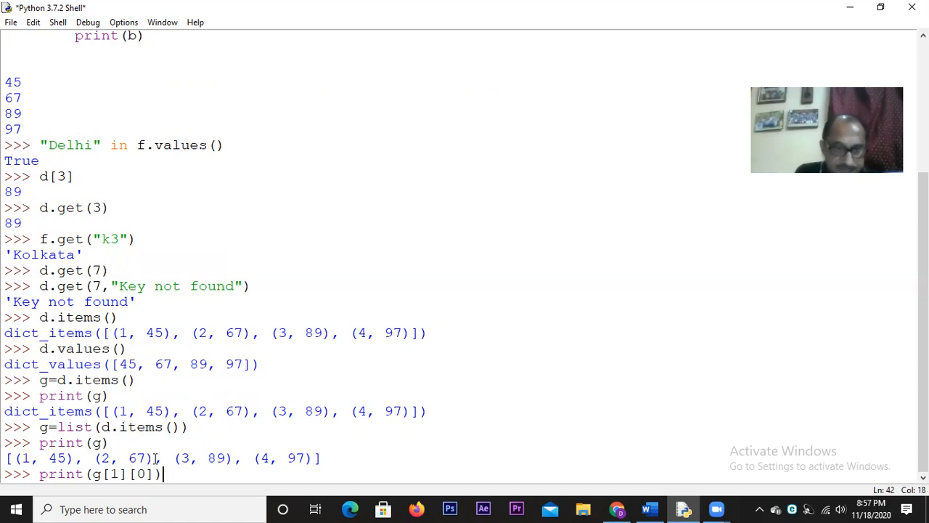
key(Return)
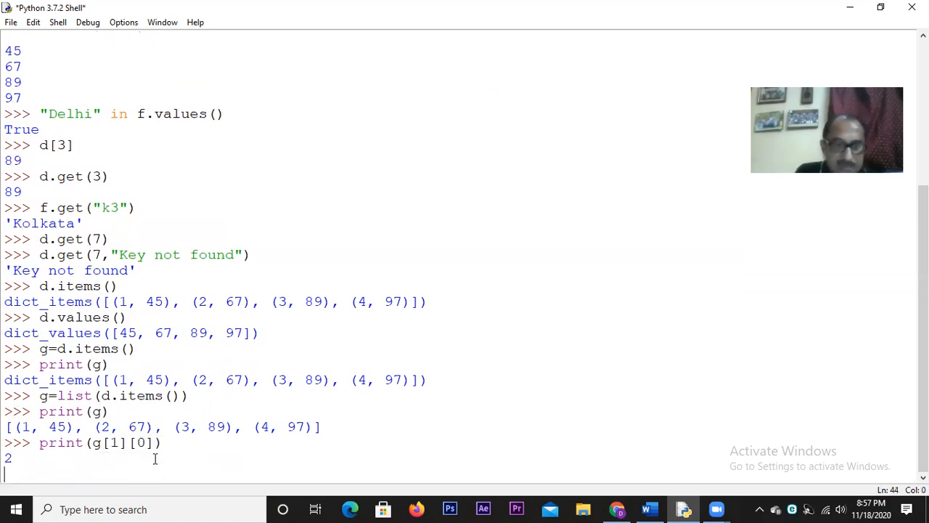
key(Return)
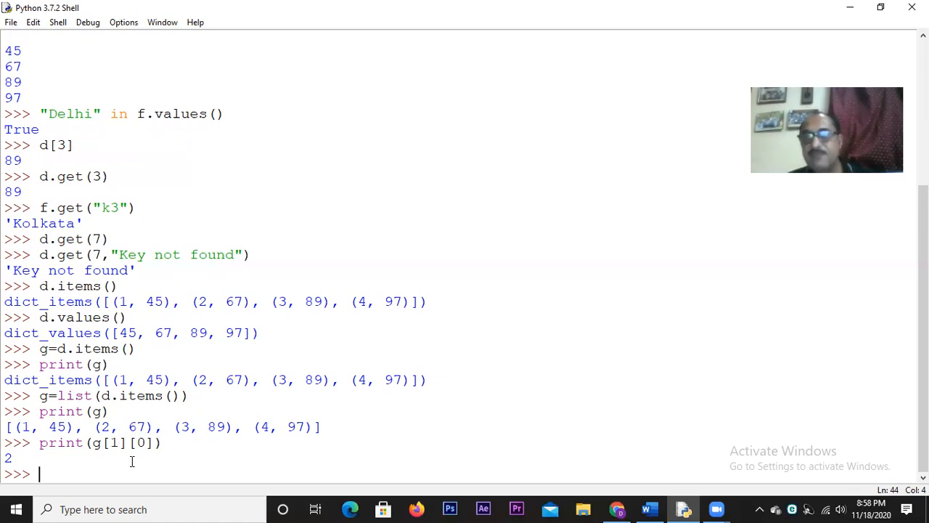
Step: Enter s1={1:23, 2:67, 3:89, 4:90} and start the name s2 at the next prompt
text(s)
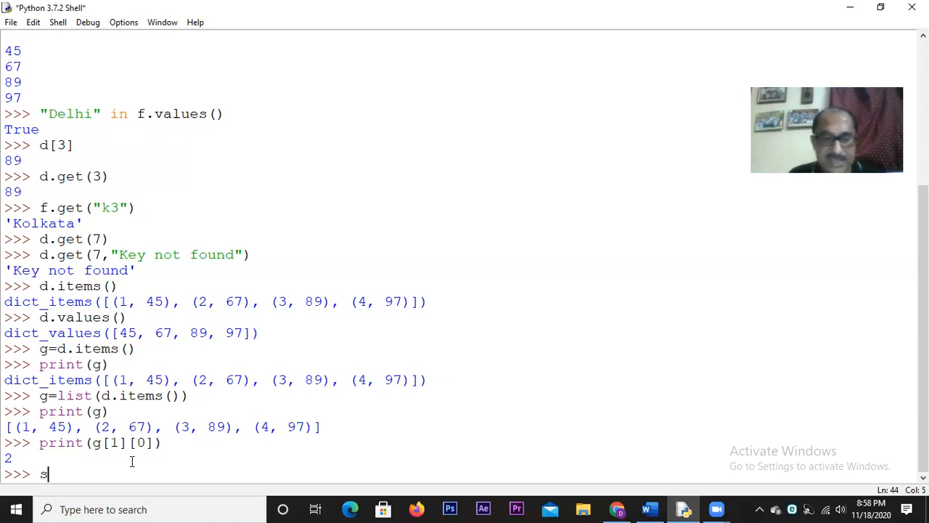
text(1=)
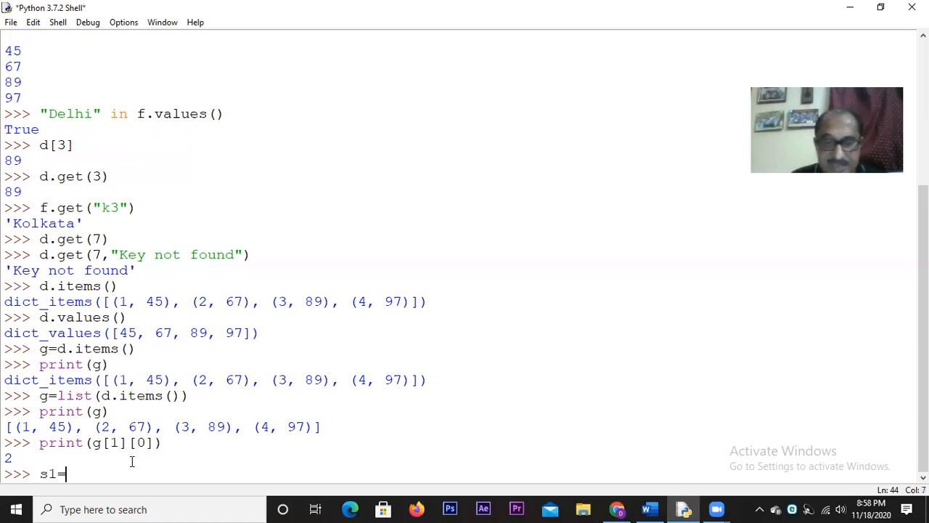
text({)
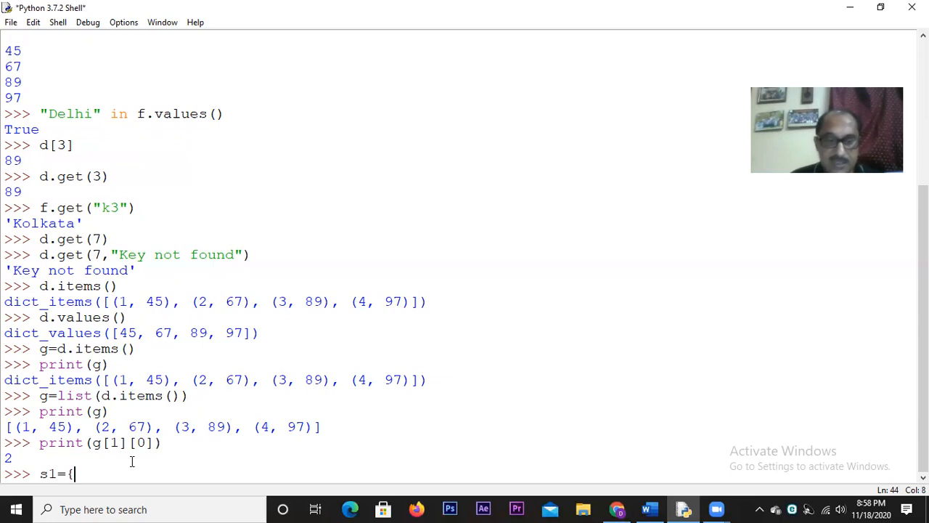
text(1:)
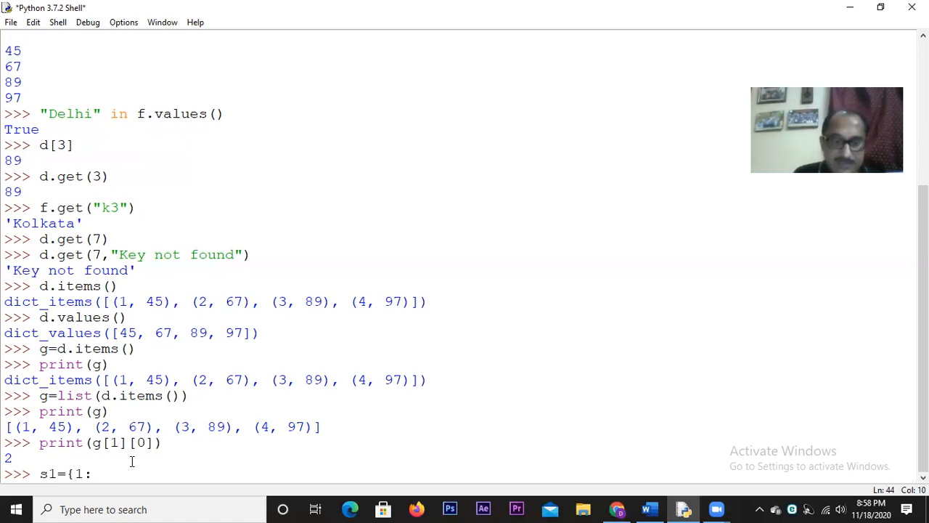
text(23, 2:)
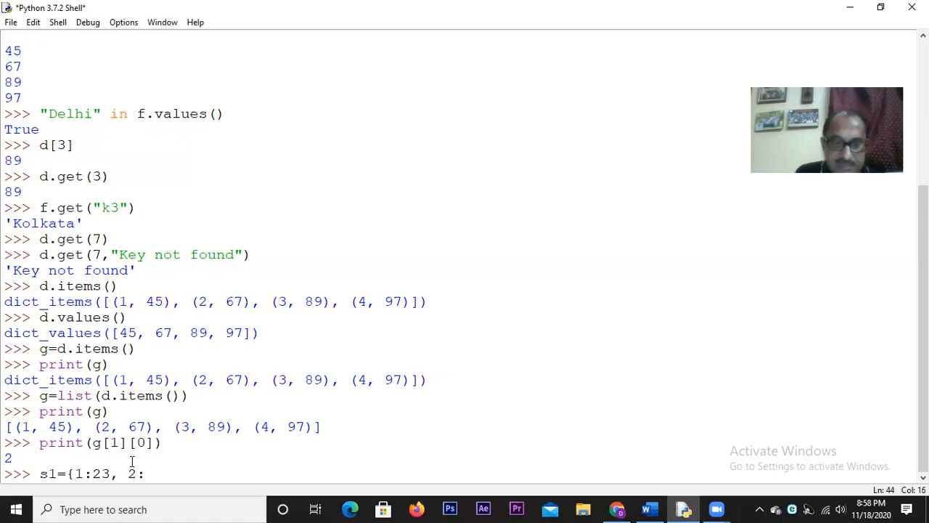
text(67,)
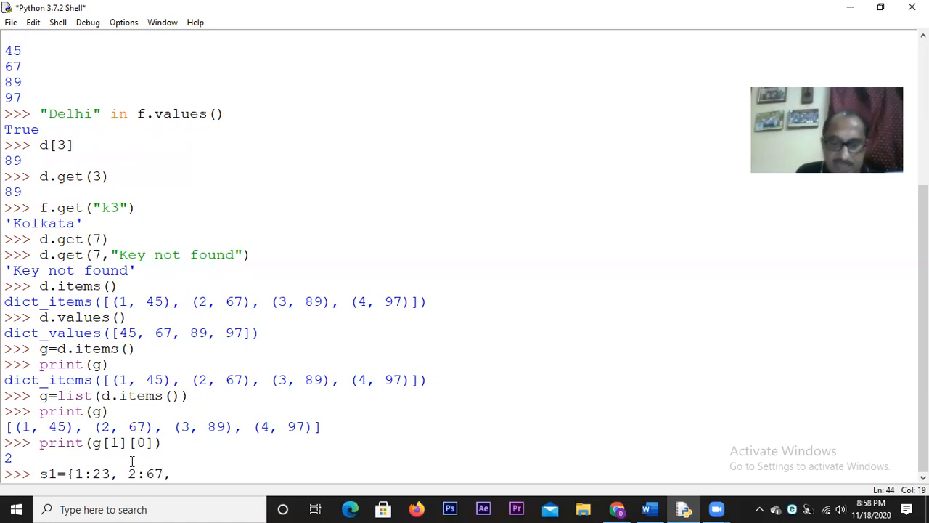
text(3:89,)
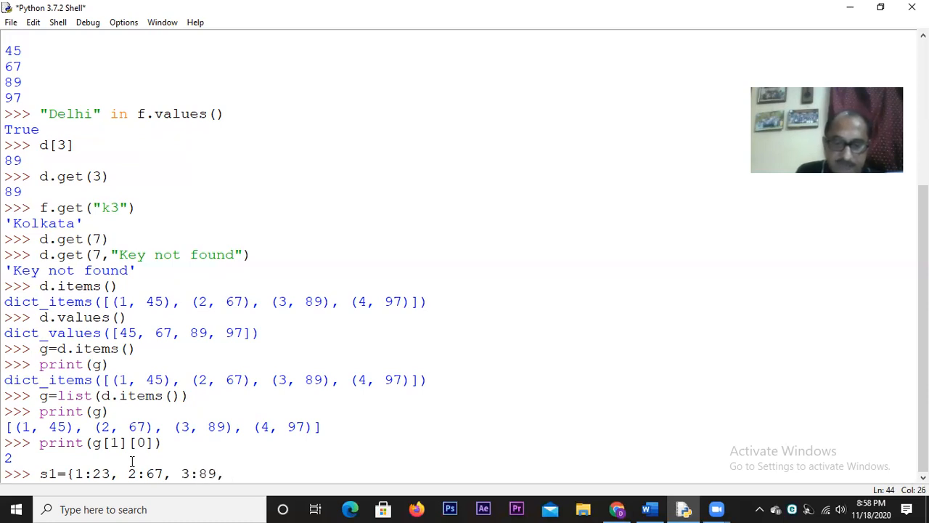
text(4:)
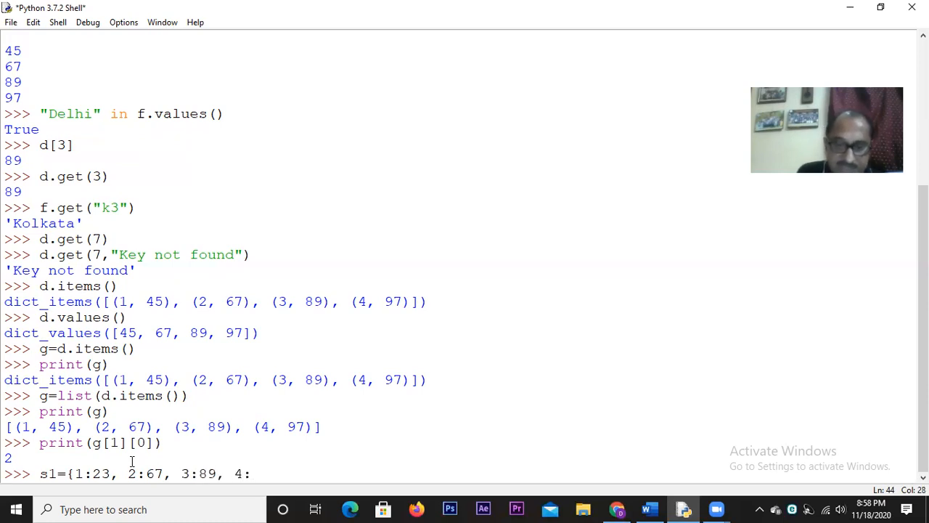
text(90})
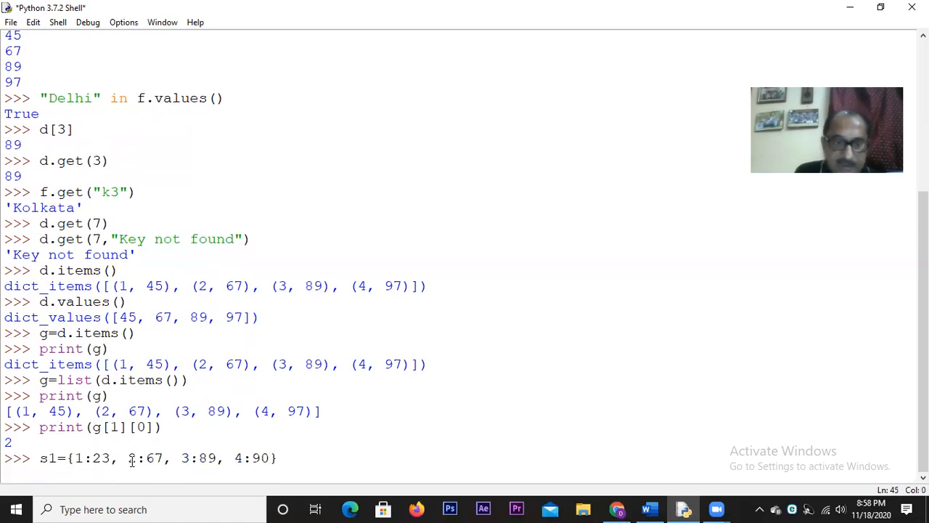
text(s2)
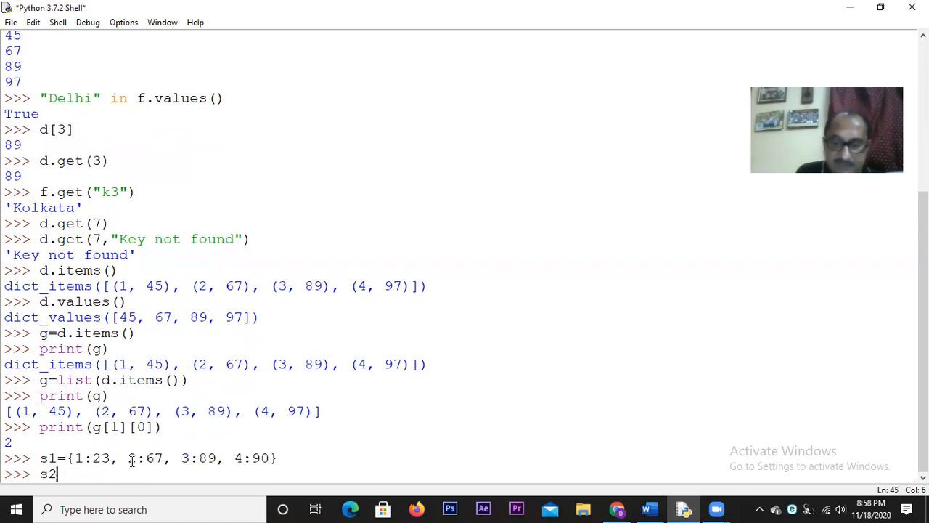
Step: Complete s2={1:223, 2:267, 4:290, 5:289} as the second dictionary
text(={)
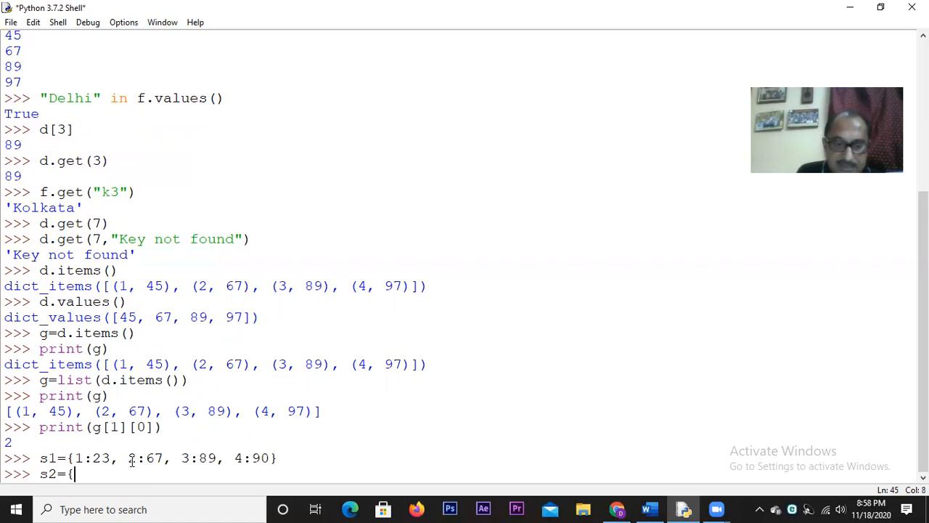
text(1:)
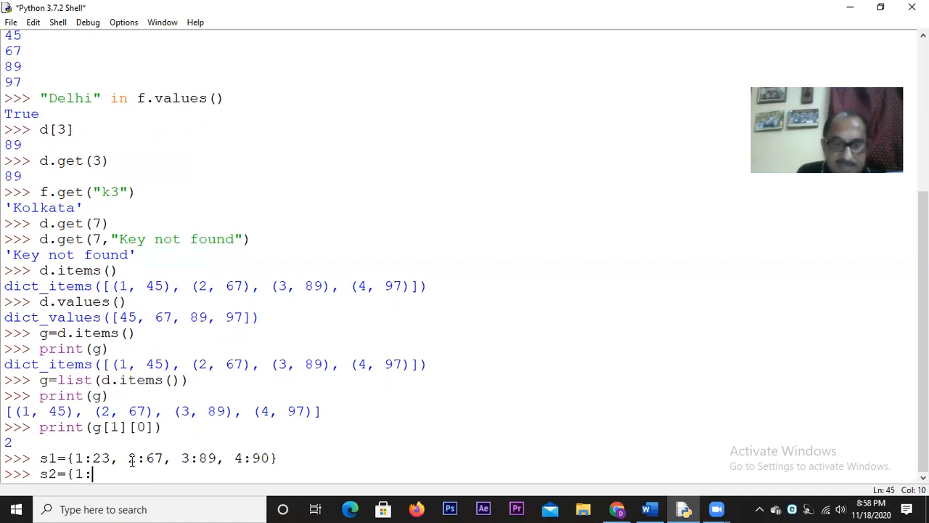
text(223,)
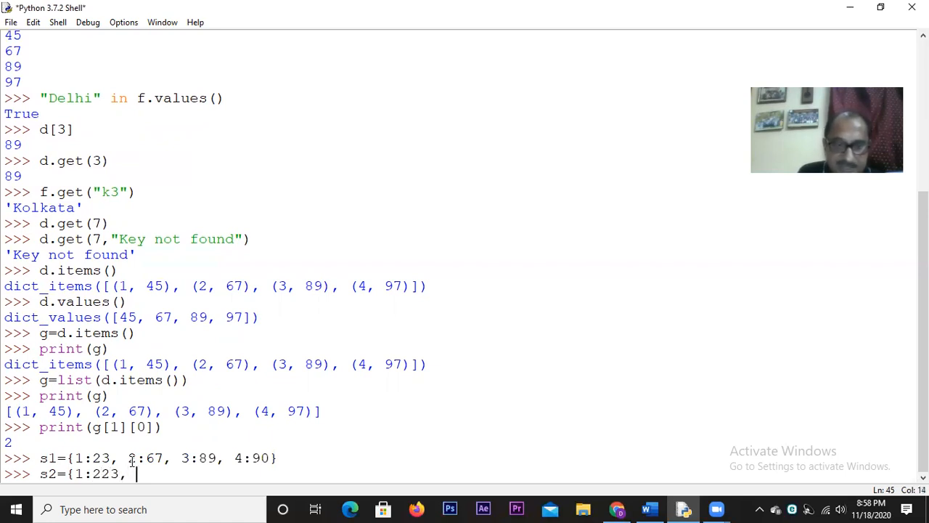
text(2:)
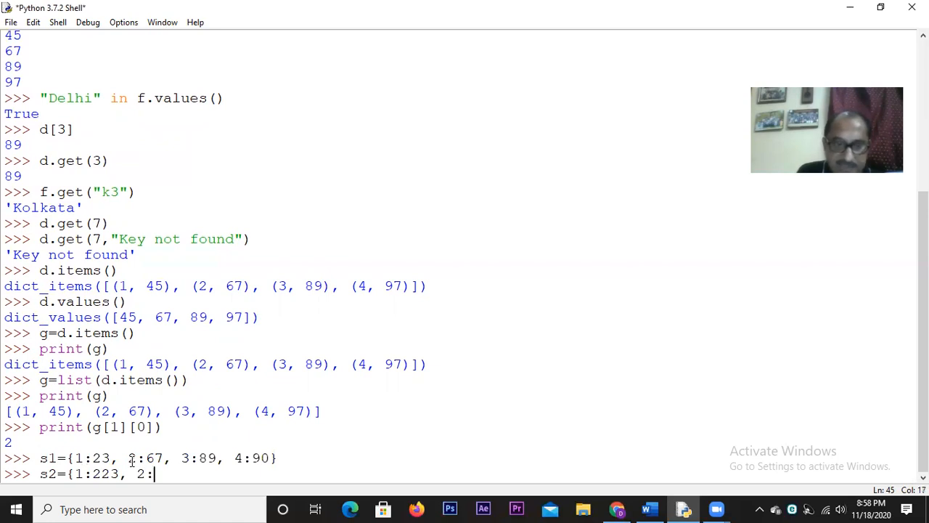
text(267,)
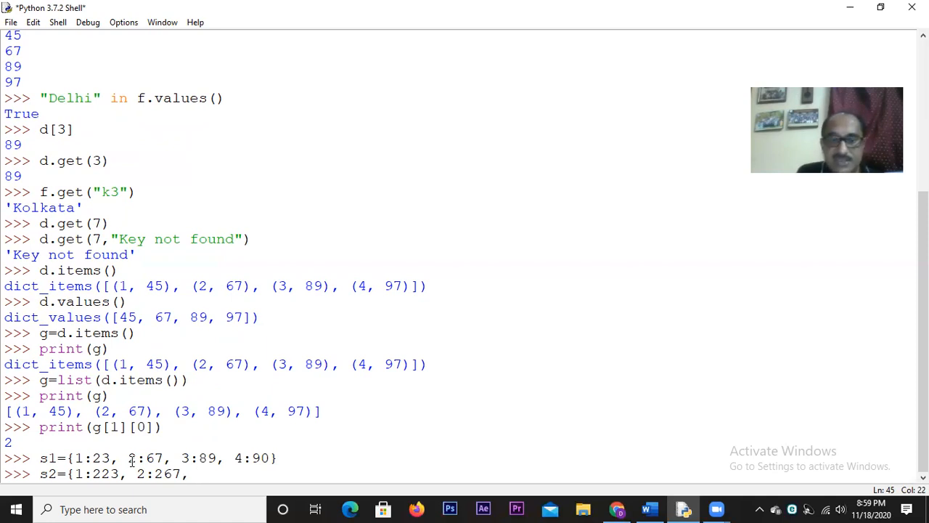
text(4)
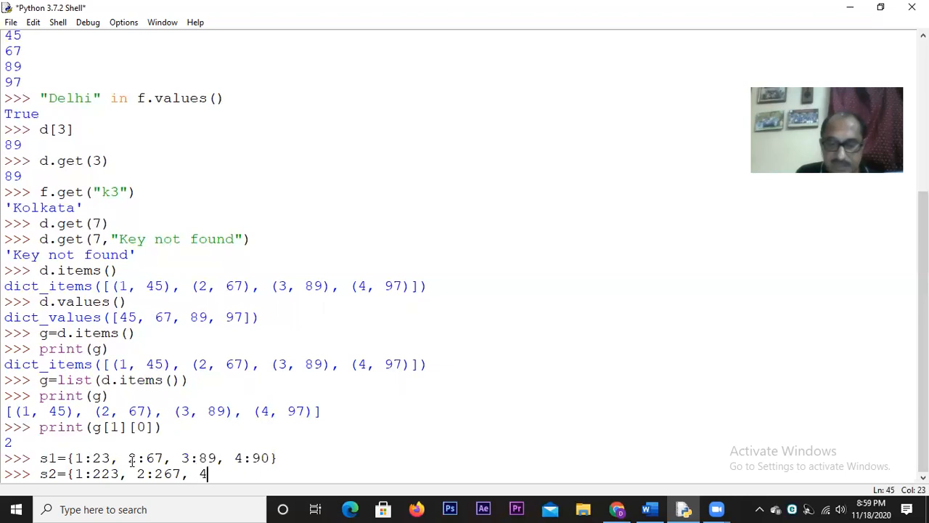
text(:2)
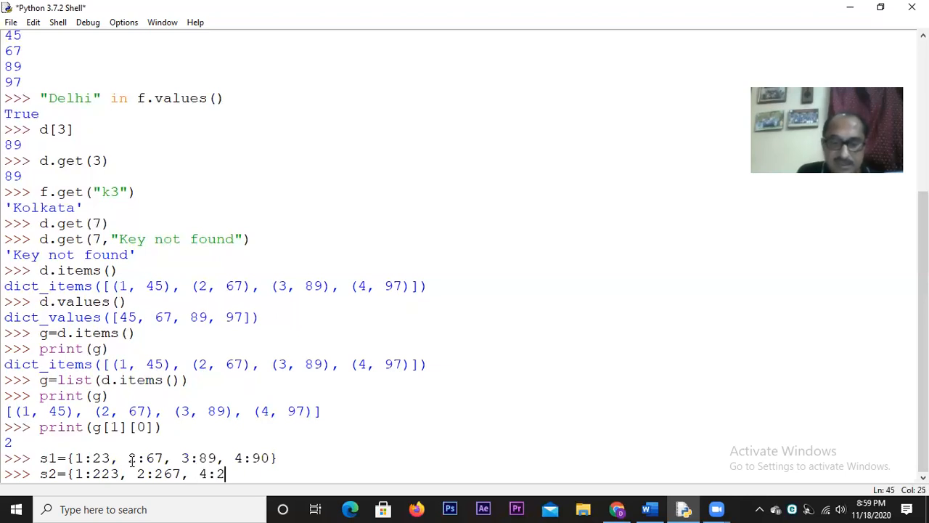
text(90,)
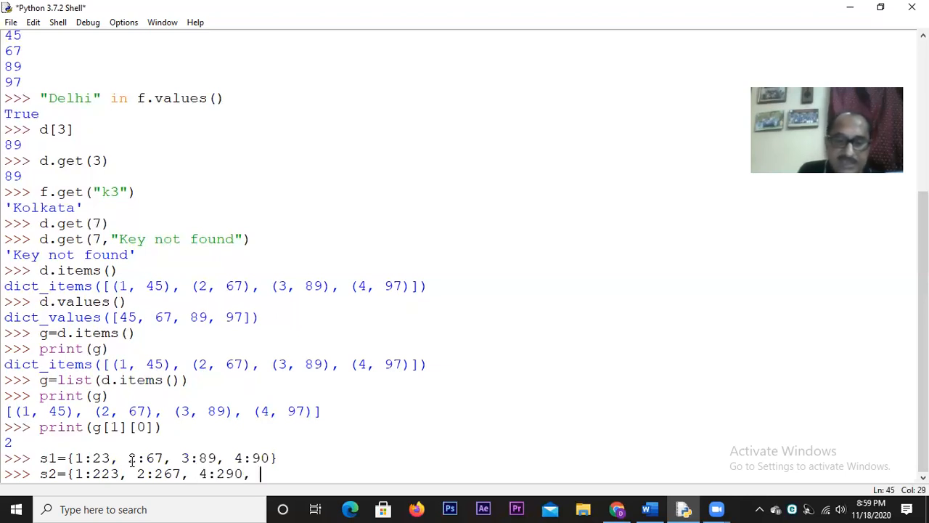
text(5:)
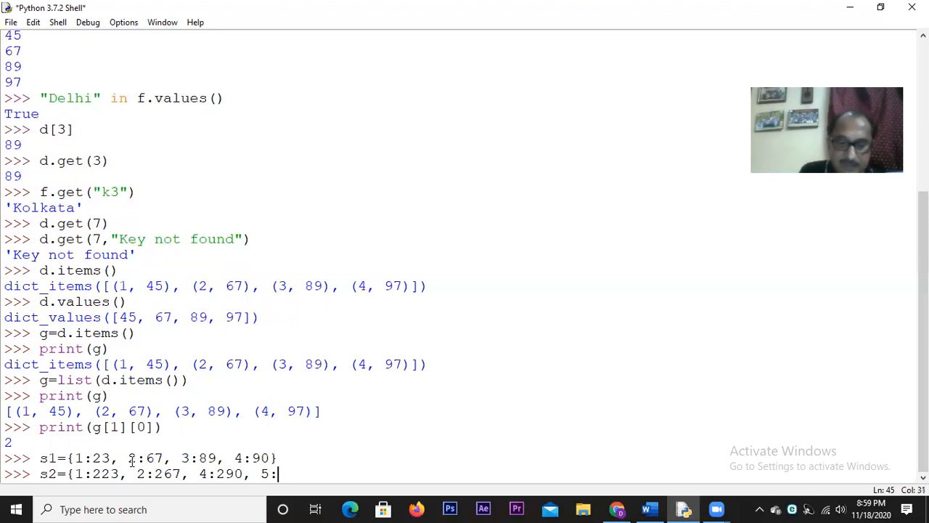
text(289)
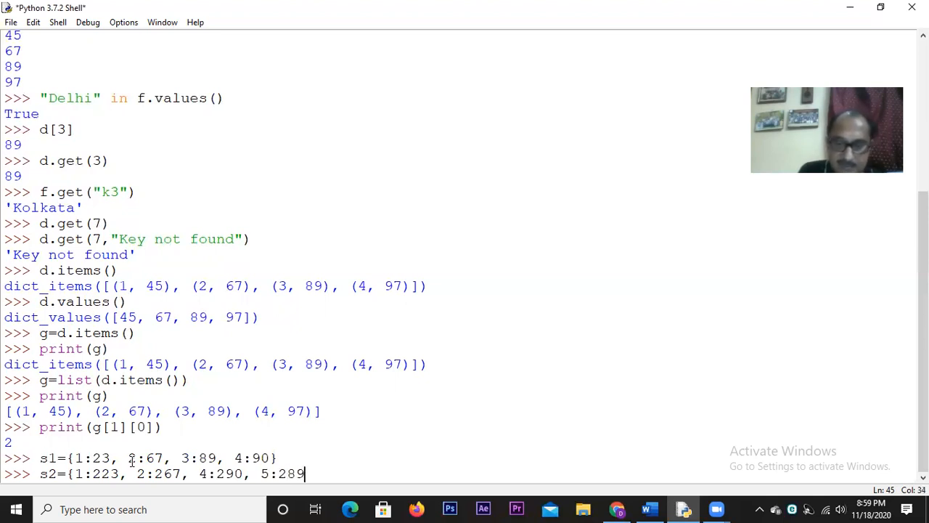
text(})
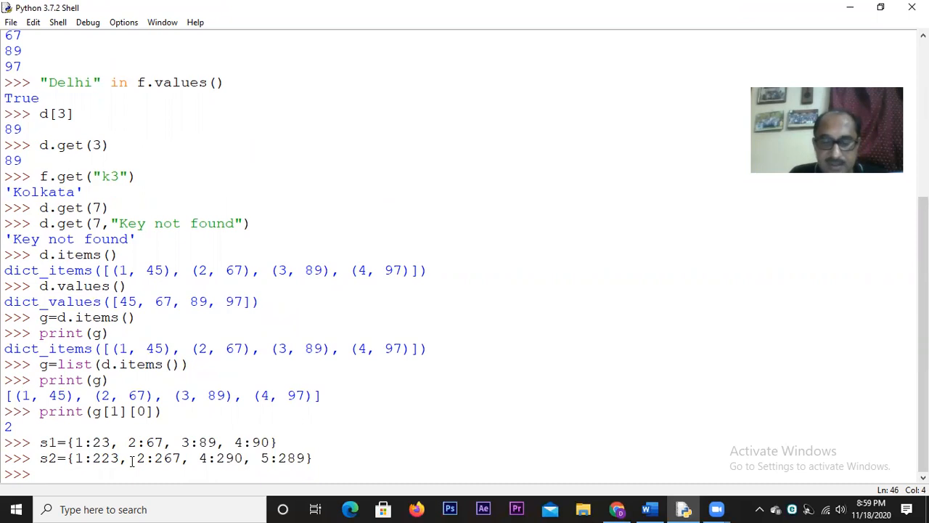
Step: Write s1.update(s2) at the prompt without executing it yet
text(s1)
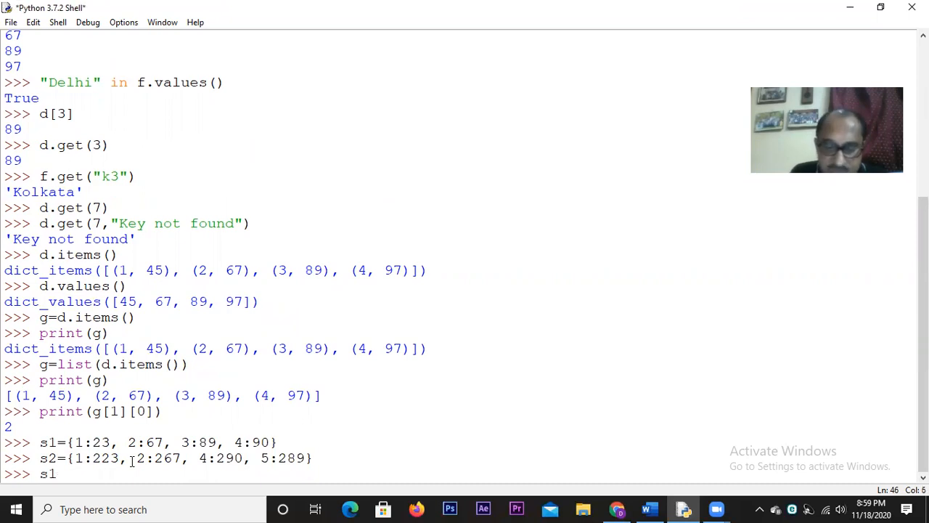
text(.update)
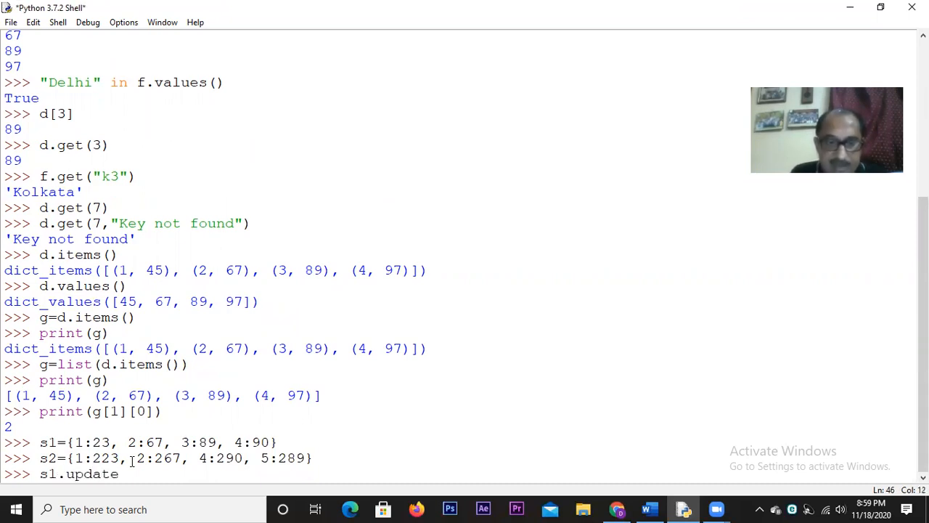
text(()
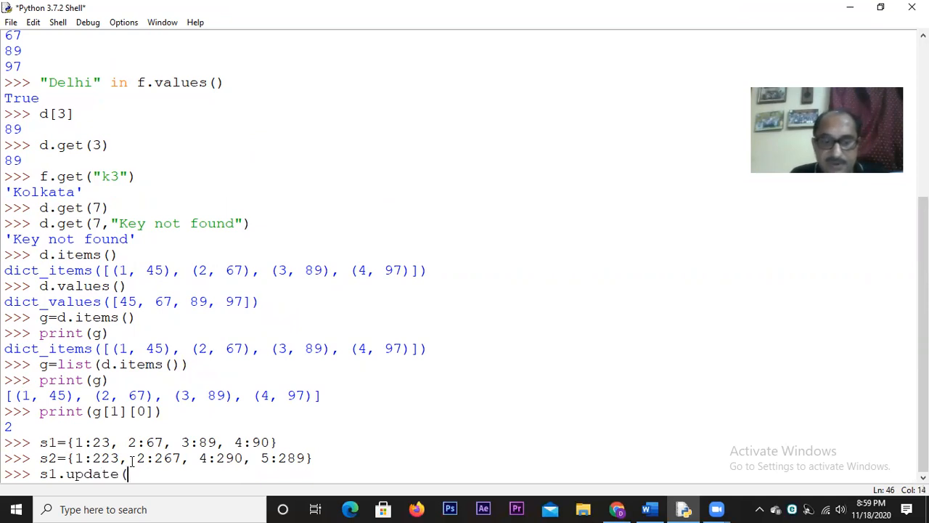
text(s2)
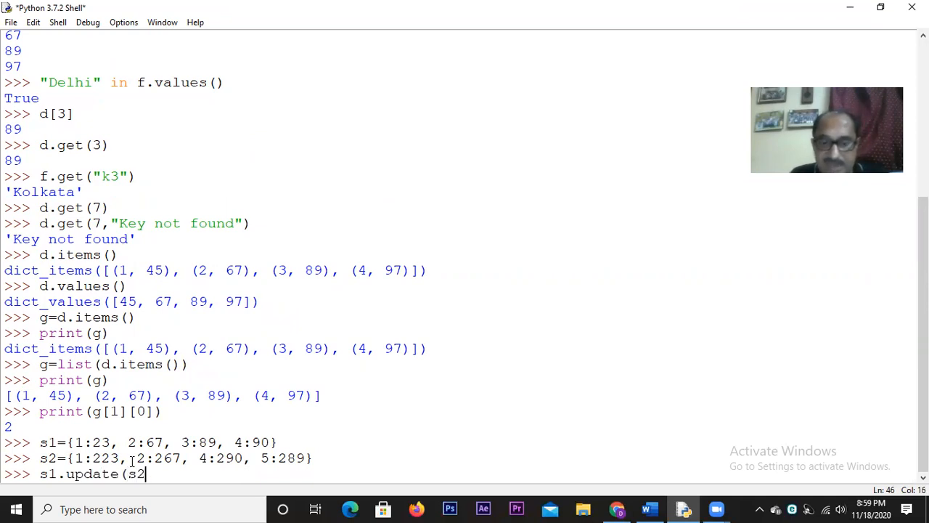
text())
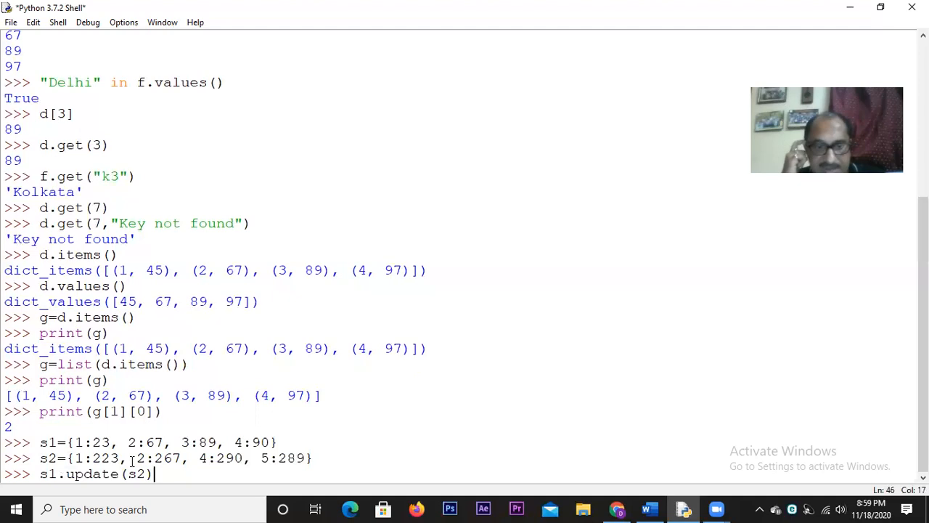
mouse_move(284, 383)
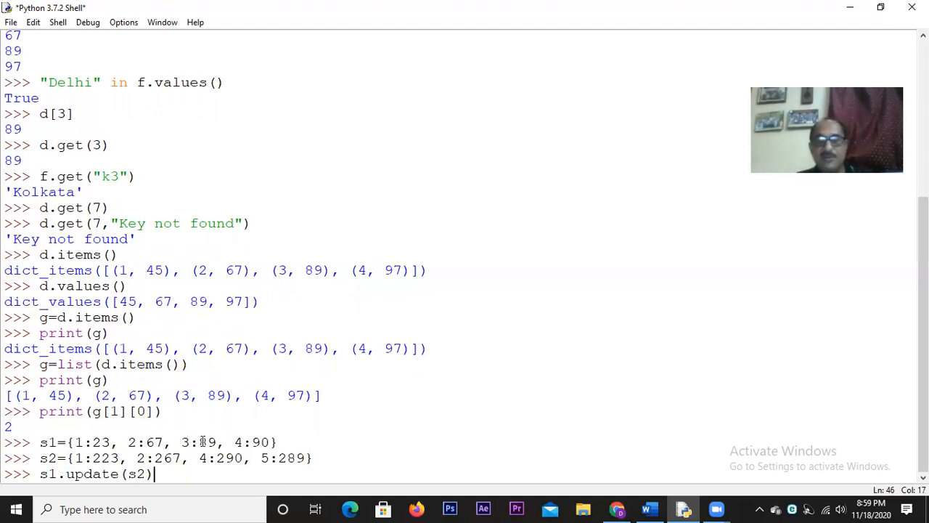
mouse_move(302, 494)
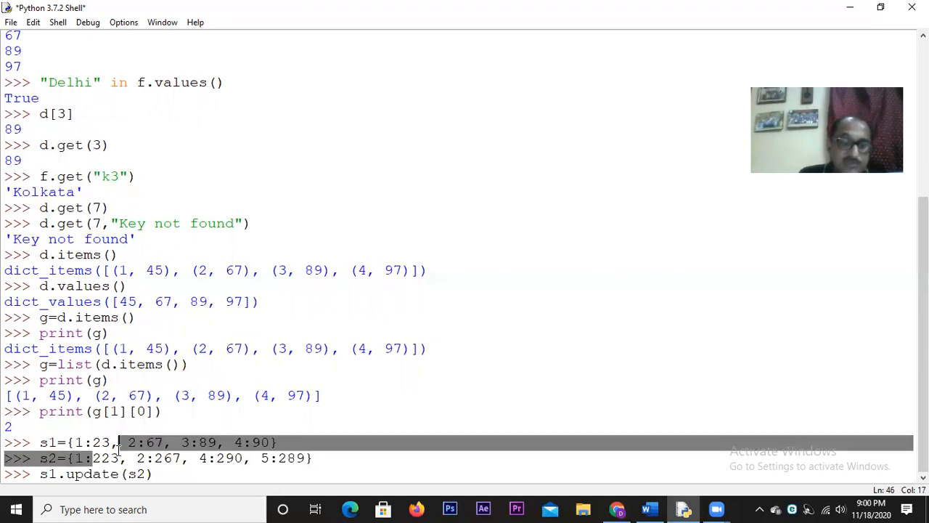
Step: Execute s1.update(s2) and begin typing print(s1 at the fresh prompt
double_click(94, 459)
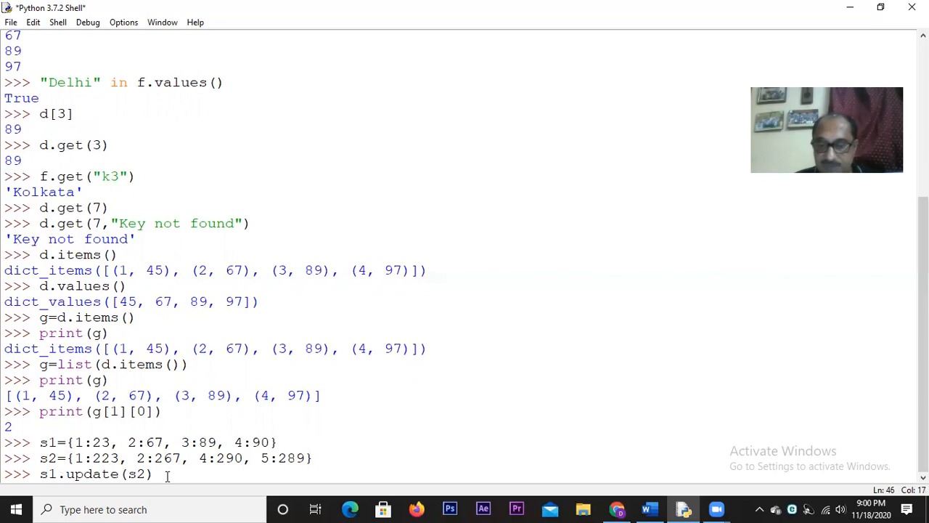
text(pr)
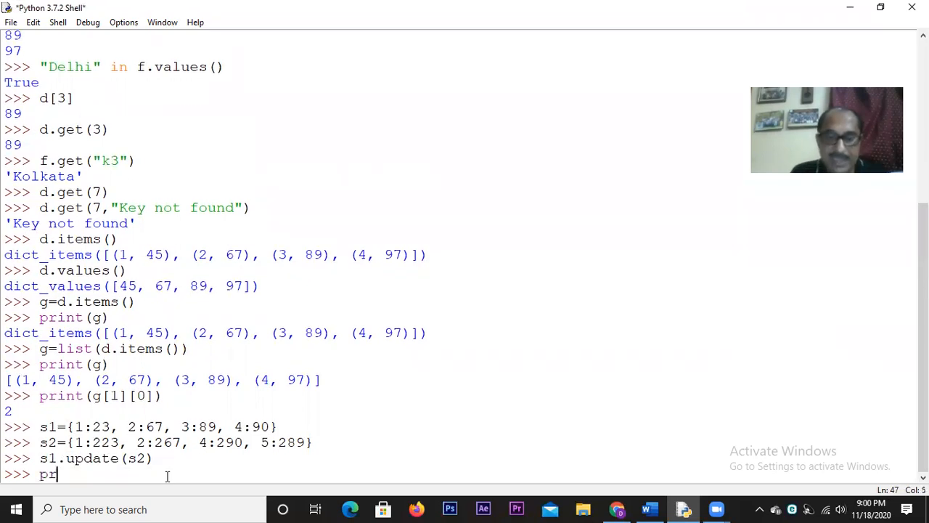
text(int(s1)
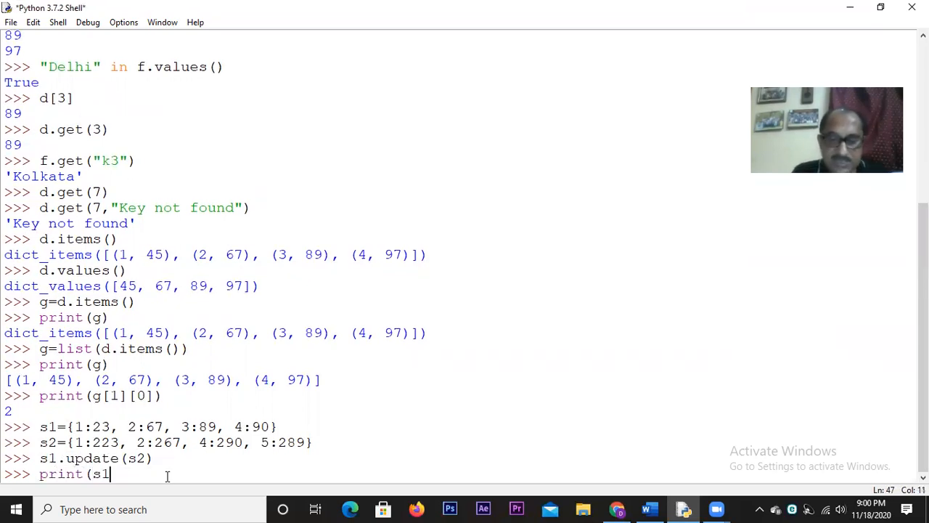